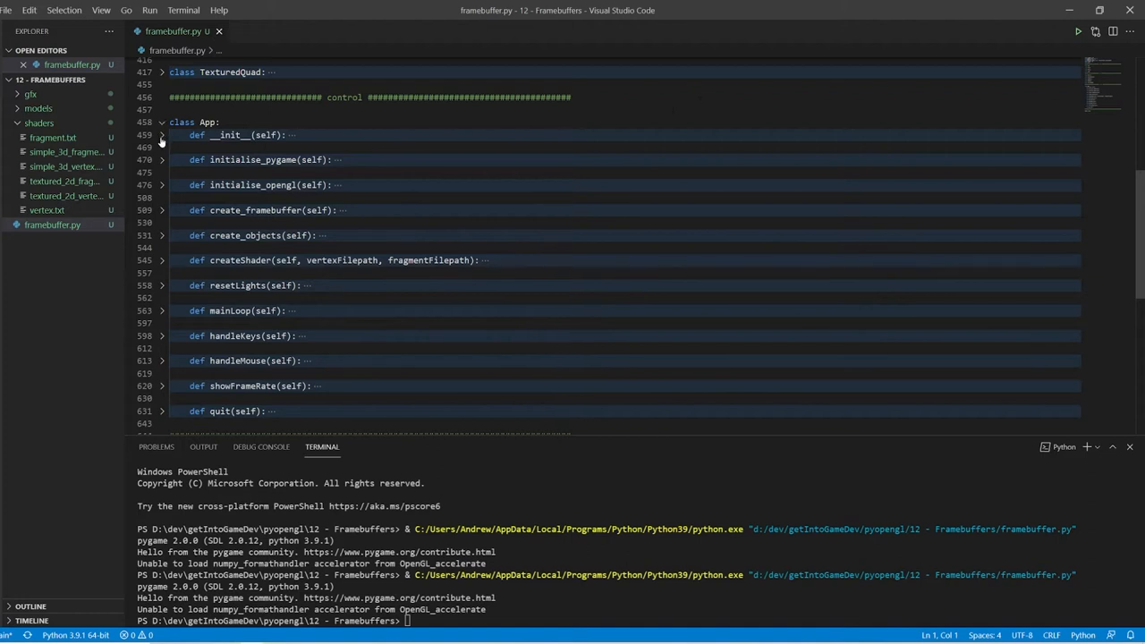
Step: Expand and re-collapse __init__, then expand initialise_opengl to reveal its shader setup
click(162, 134)
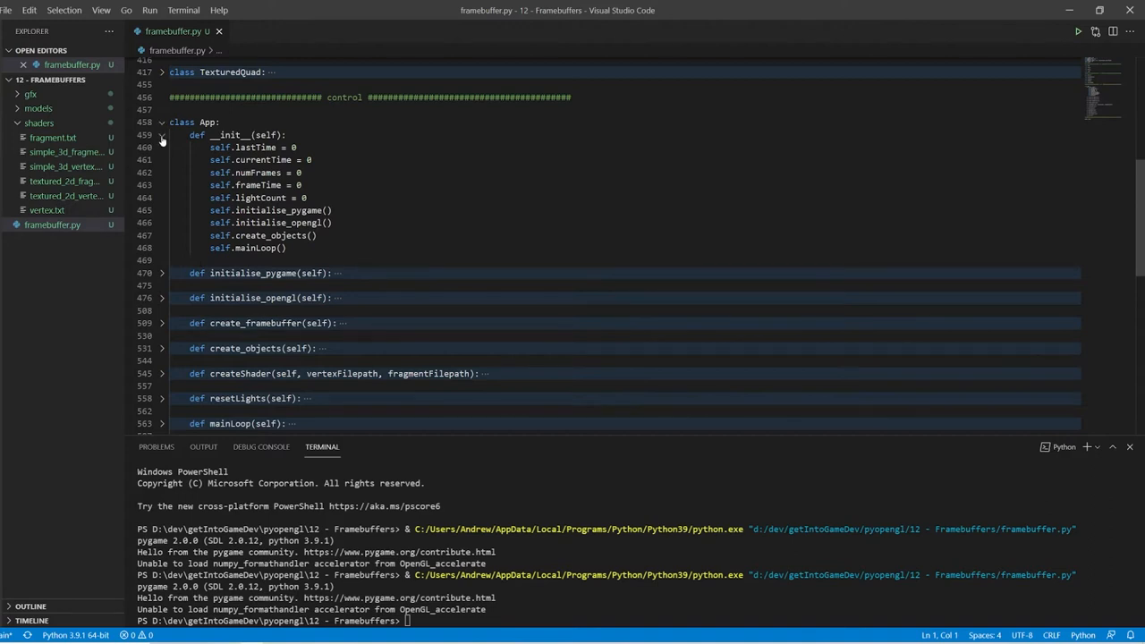
click(161, 135)
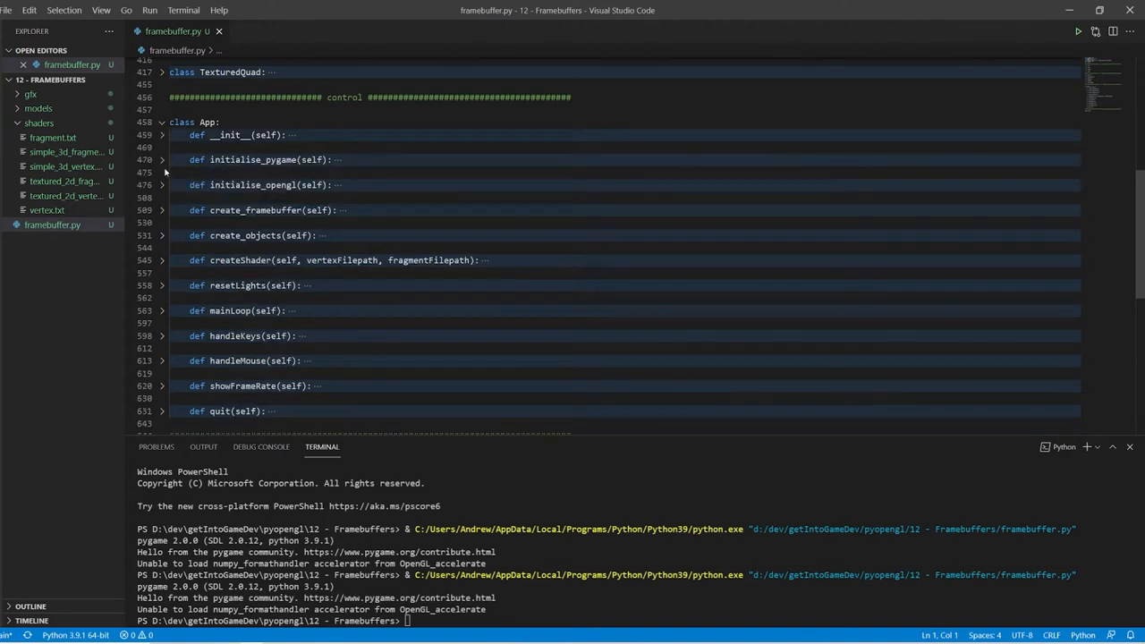
click(162, 185)
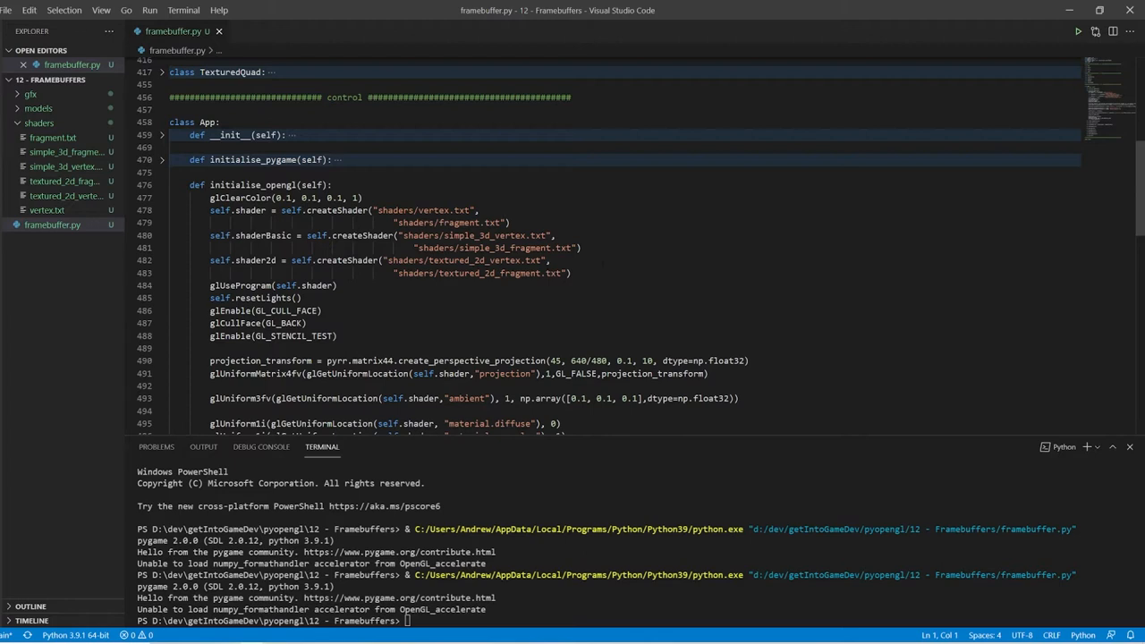
scroll(down, 3)
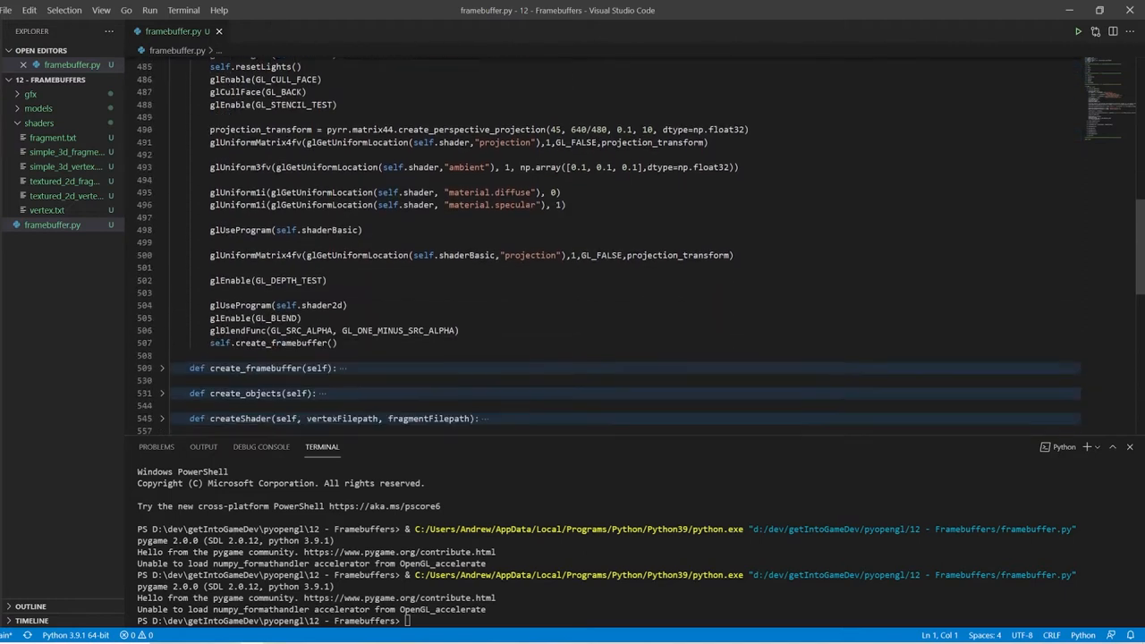
scroll(down, 3)
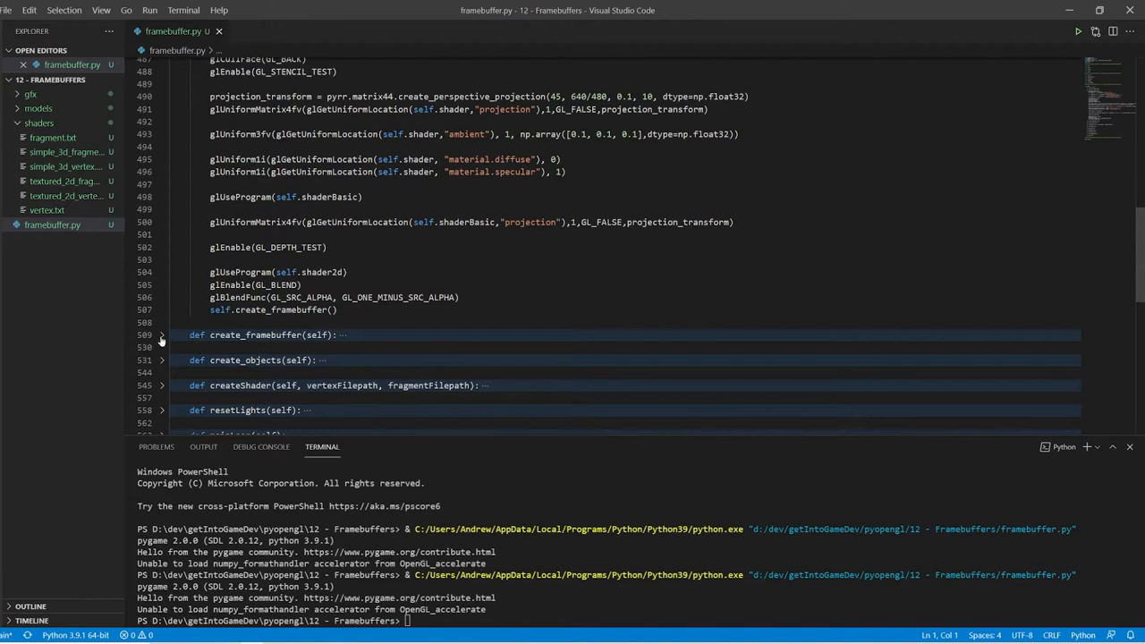
click(161, 335)
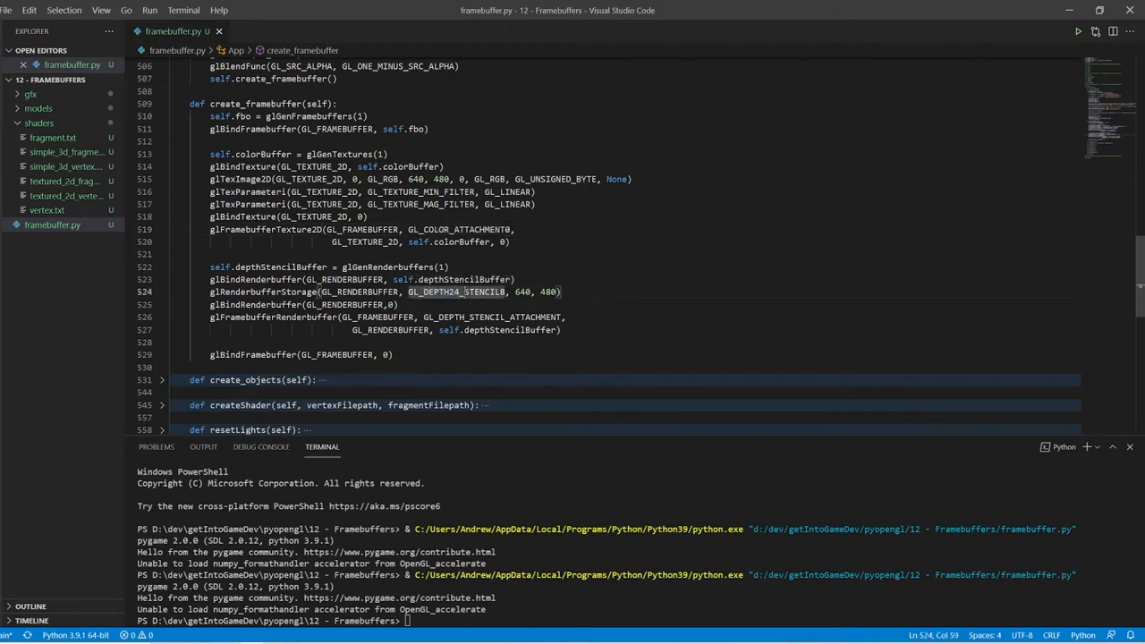
double_click(489, 291)
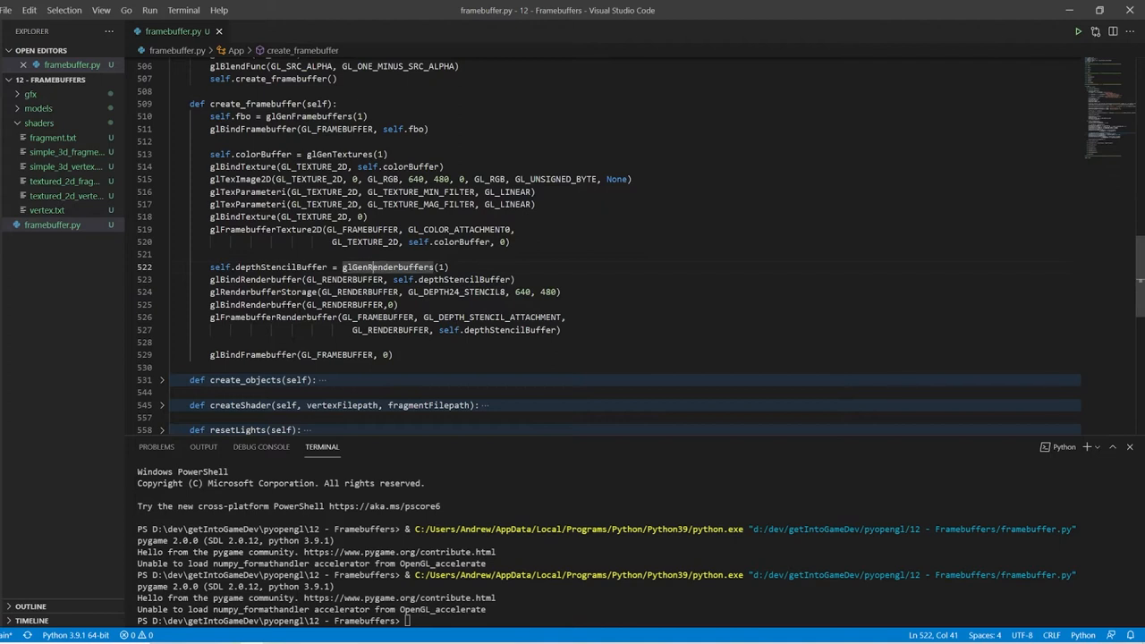
mouse_move(386, 267)
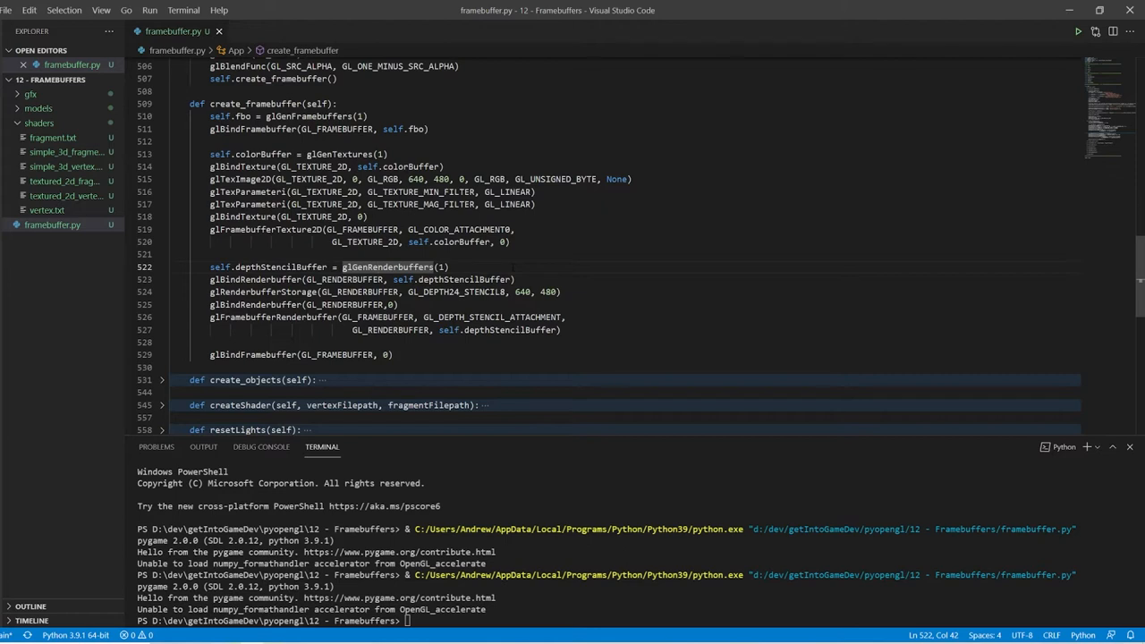
mouse_move(349, 128)
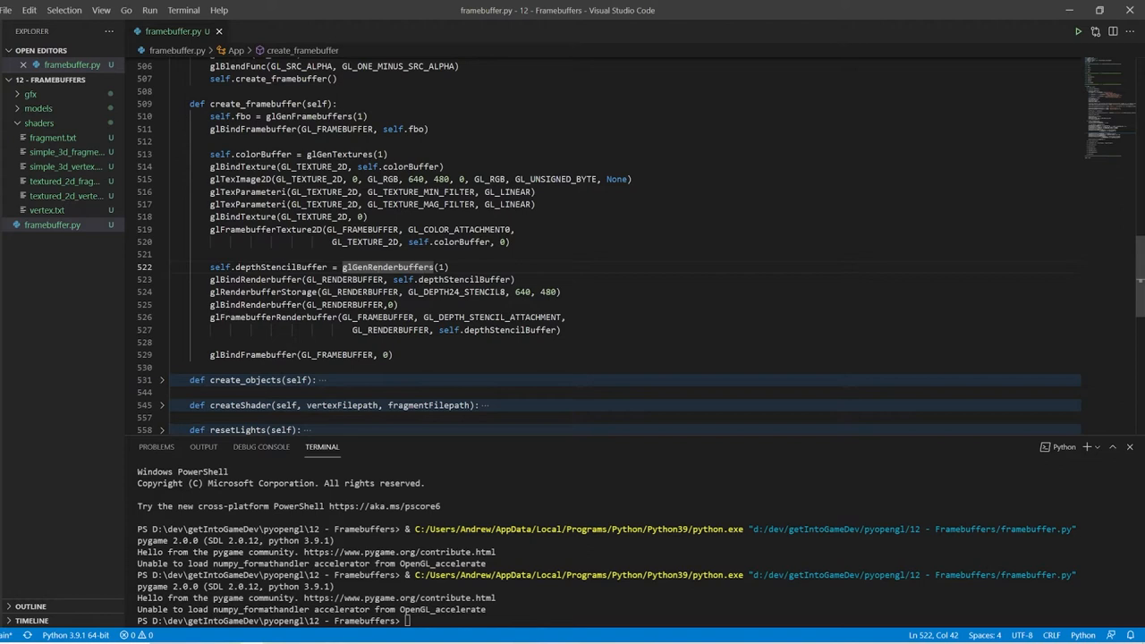
click(263, 291)
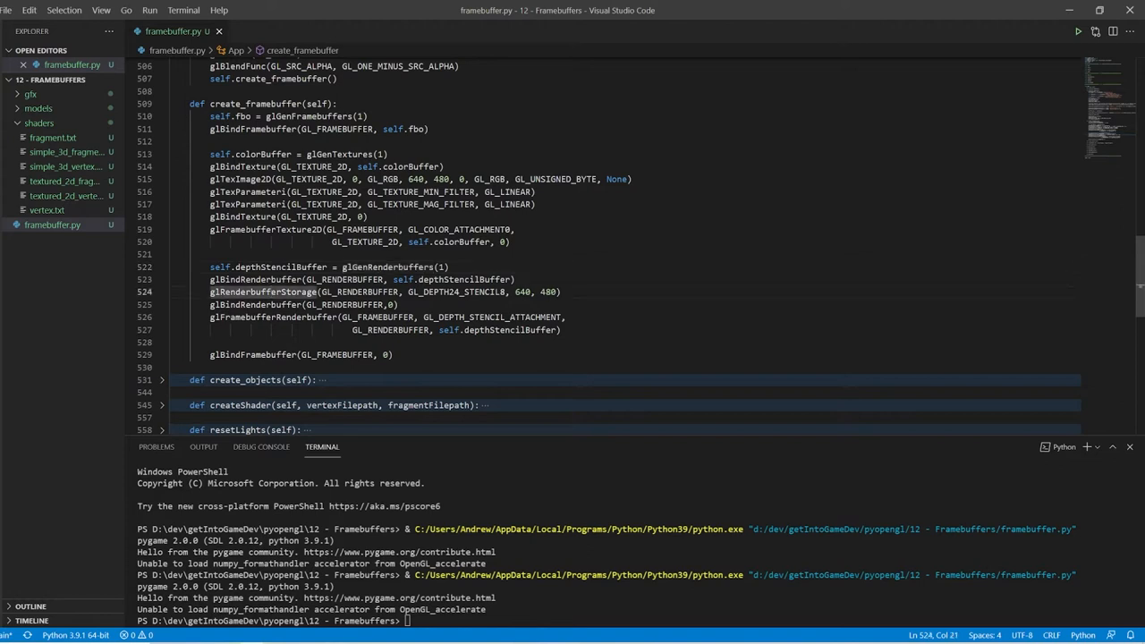
click(264, 229)
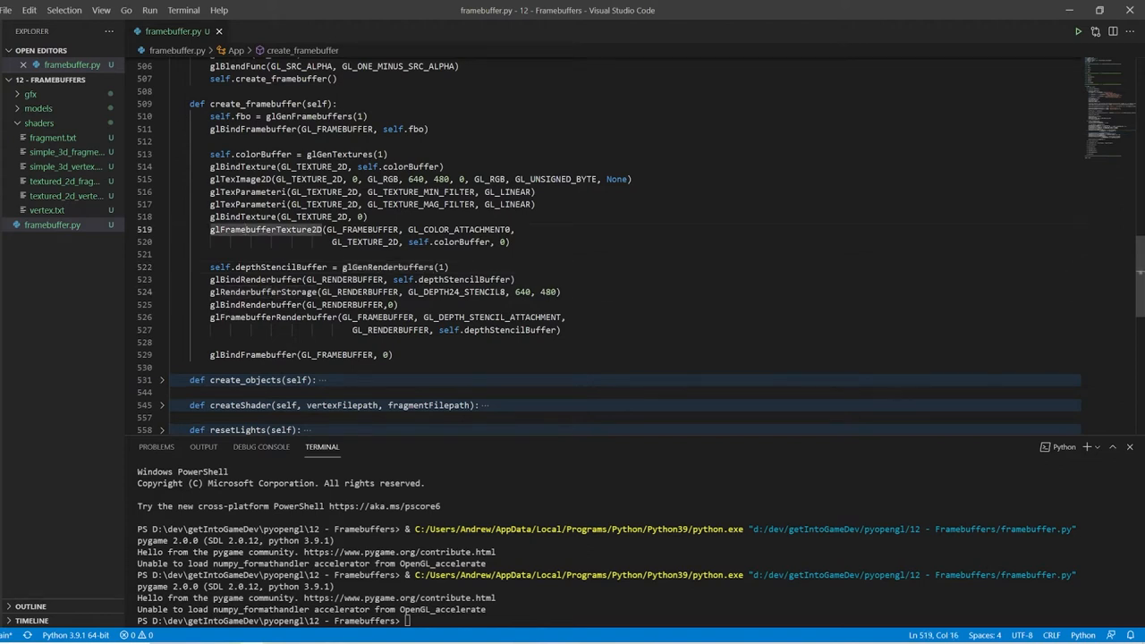
double_click(459, 229)
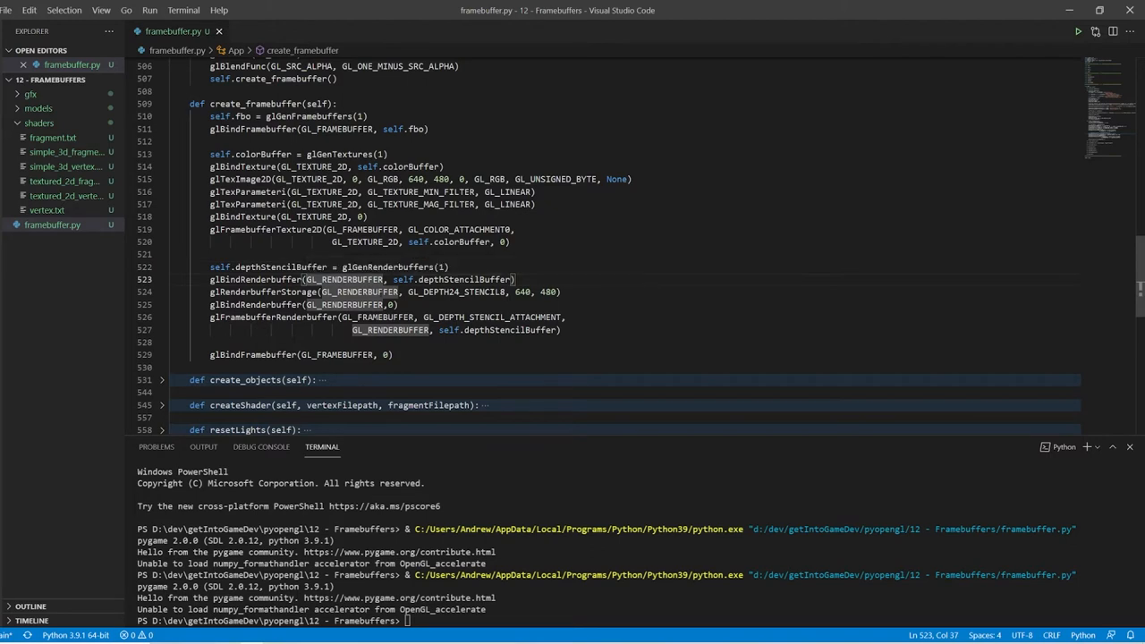
click(561, 292)
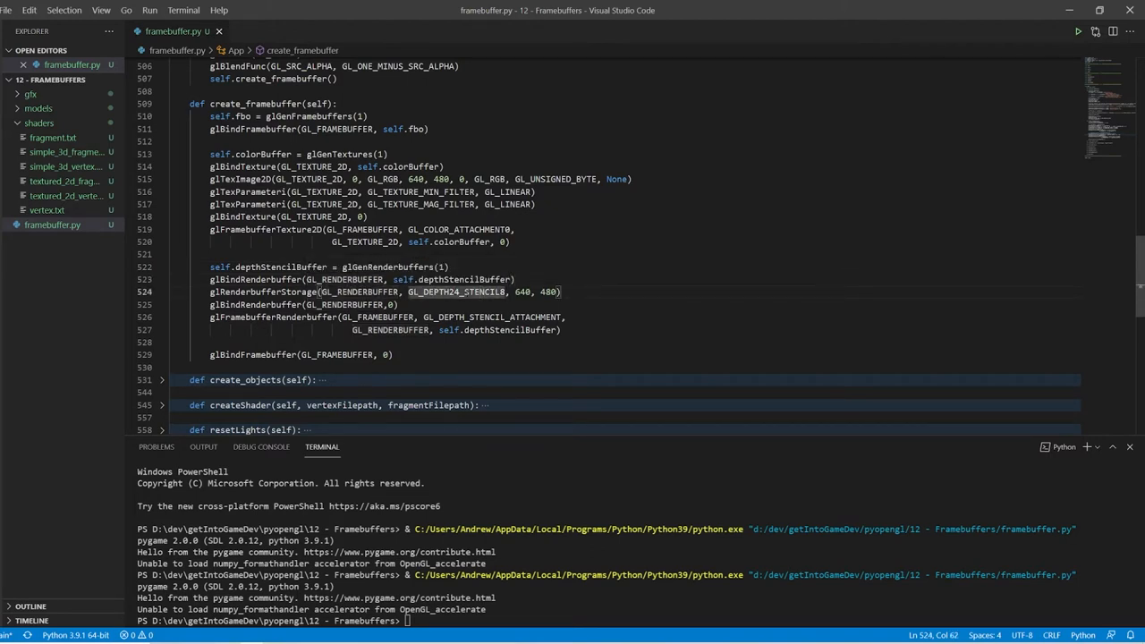
mouse_move(456, 291)
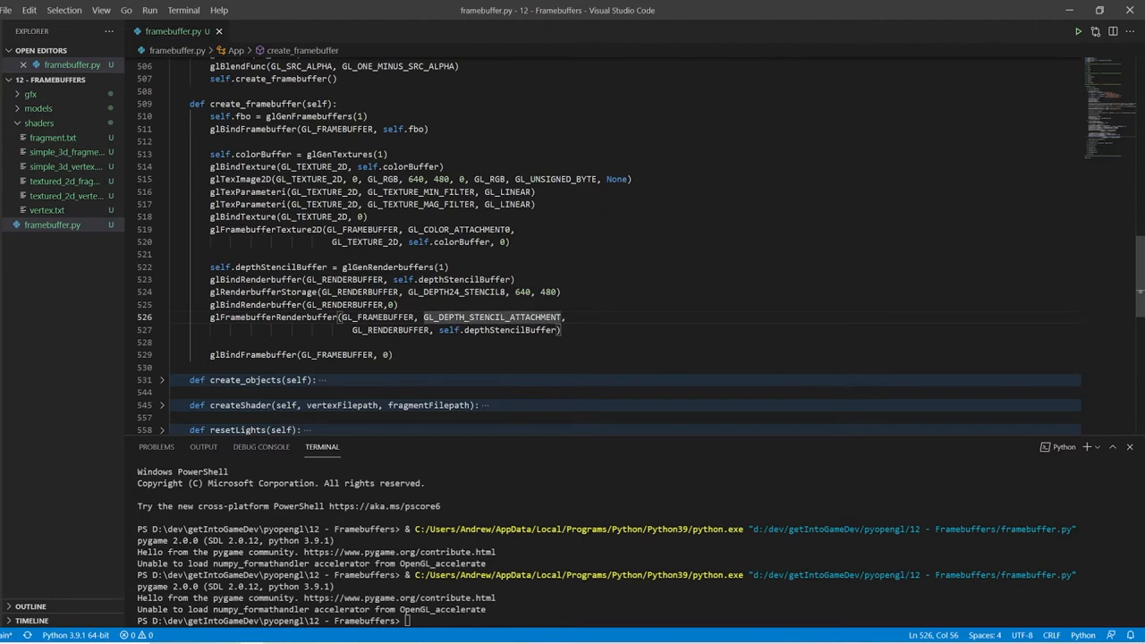
mouse_move(443, 317)
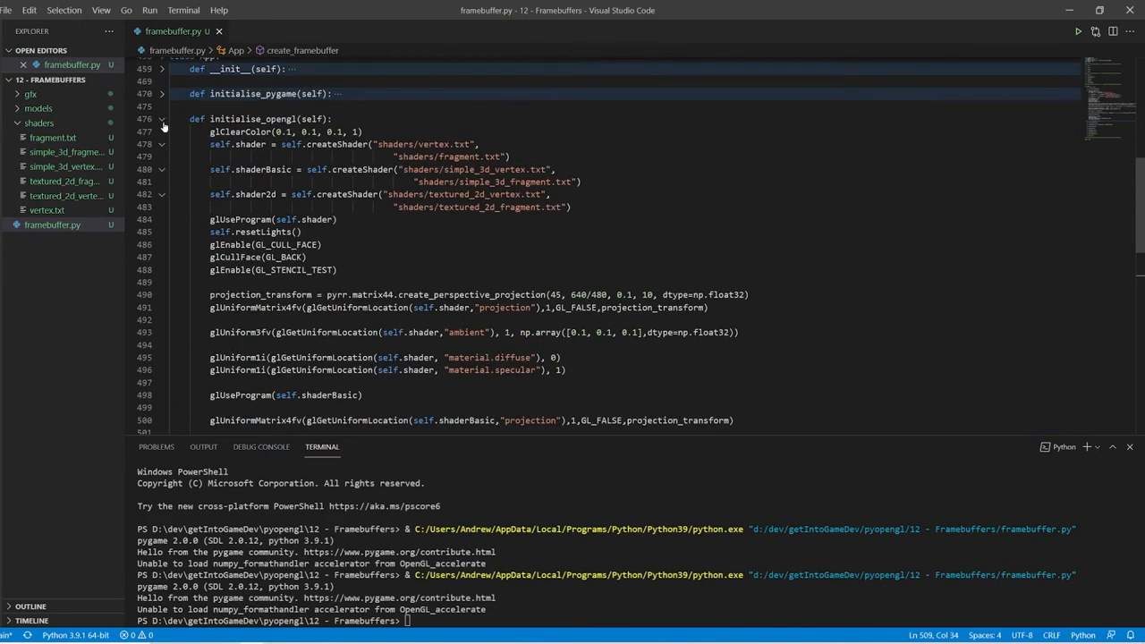
Step: Fold initialise_opengl and unfold mainLoop to view its render passes
click(162, 119)
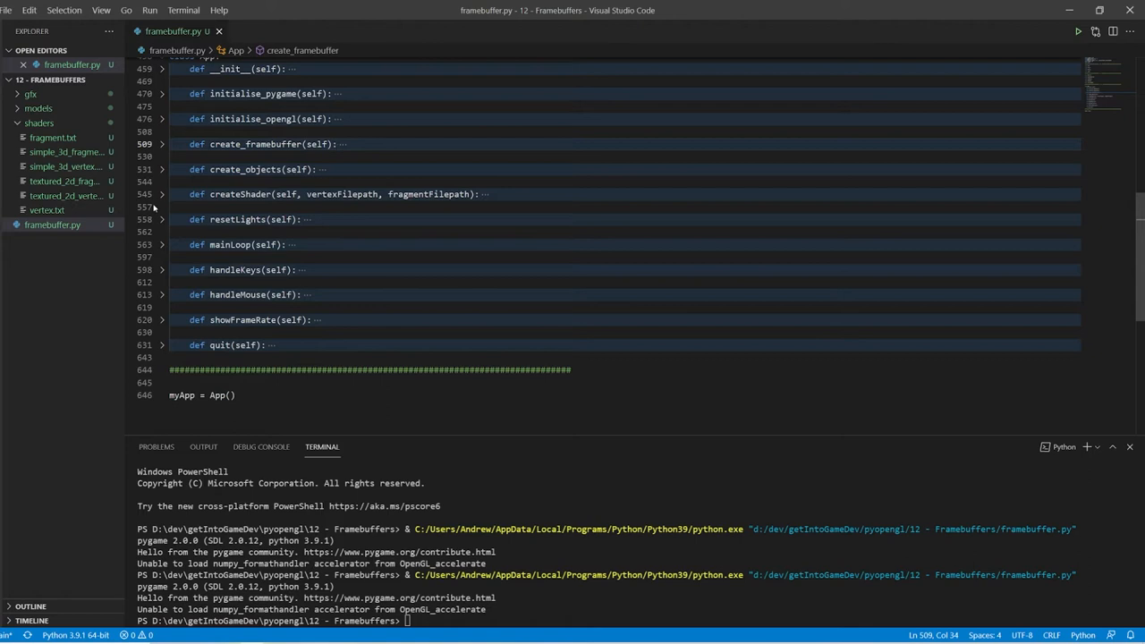
click(162, 244)
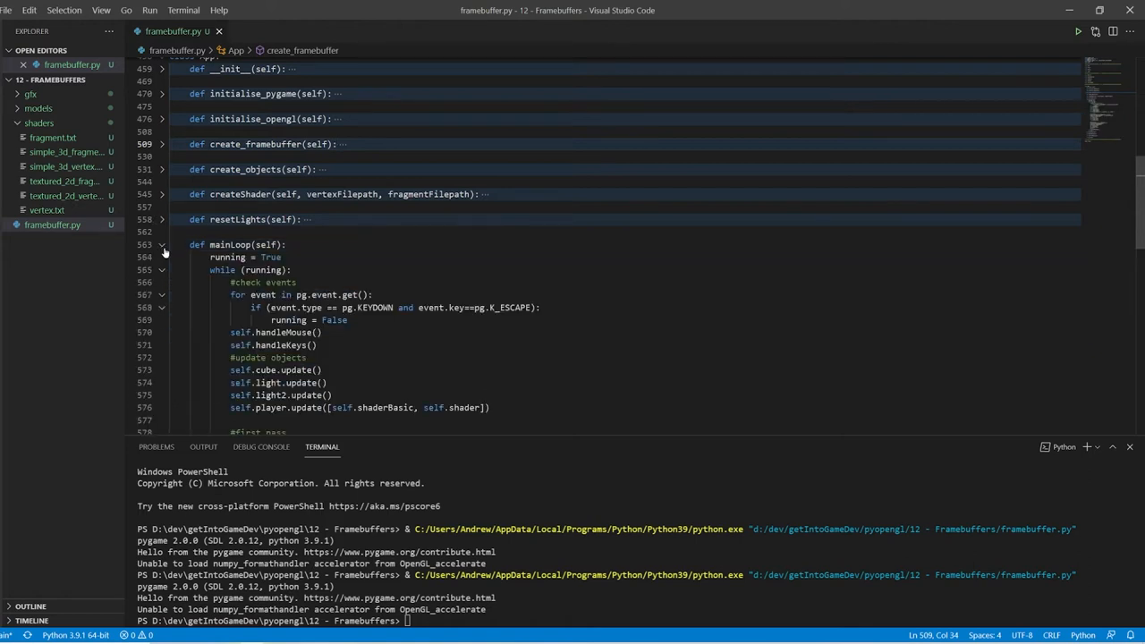
scroll(down, 3)
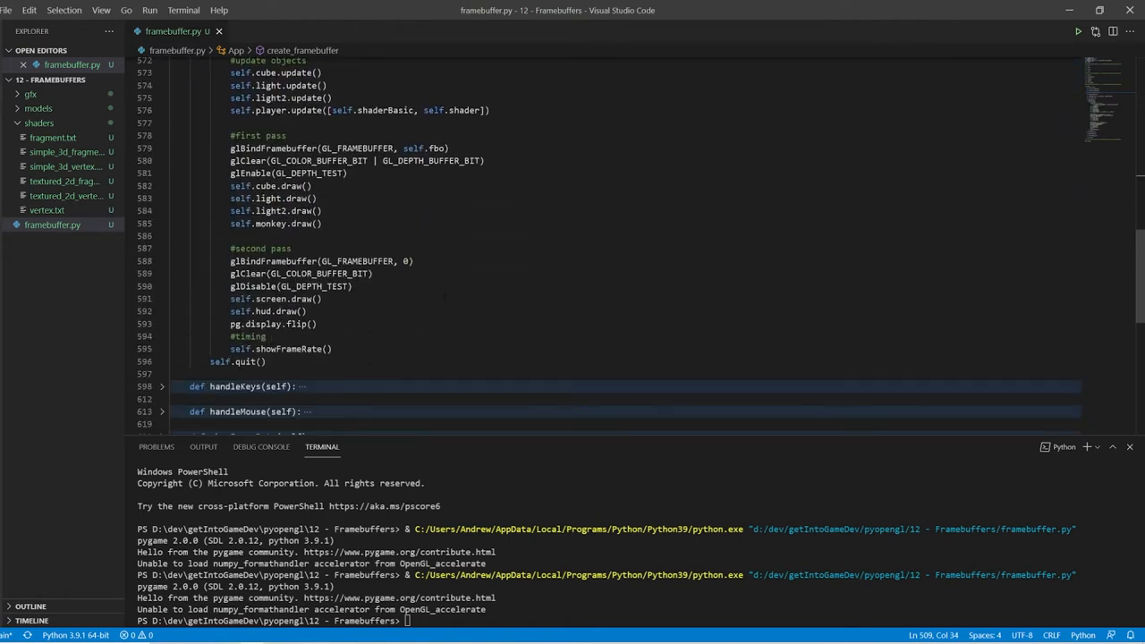
scroll(up, 3)
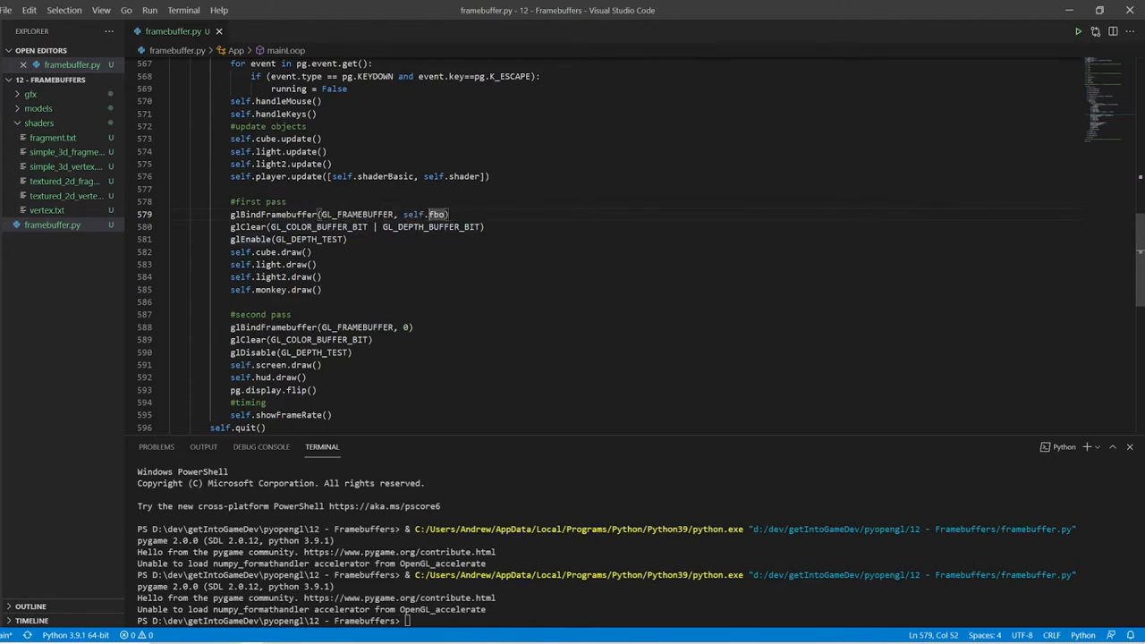
mouse_move(295, 277)
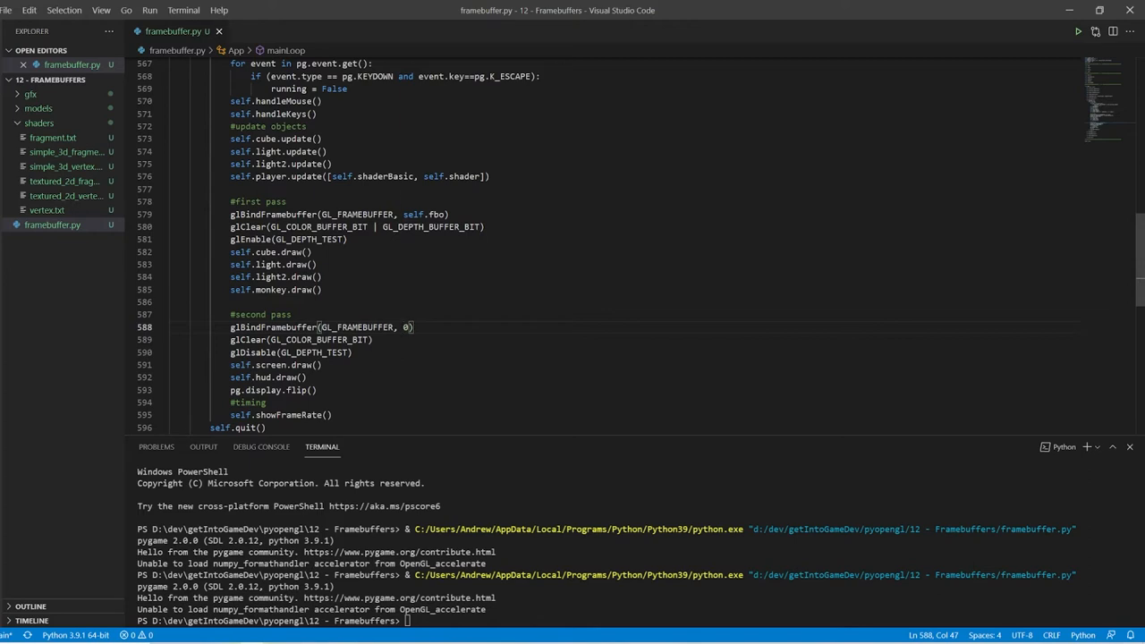
mouse_move(243, 364)
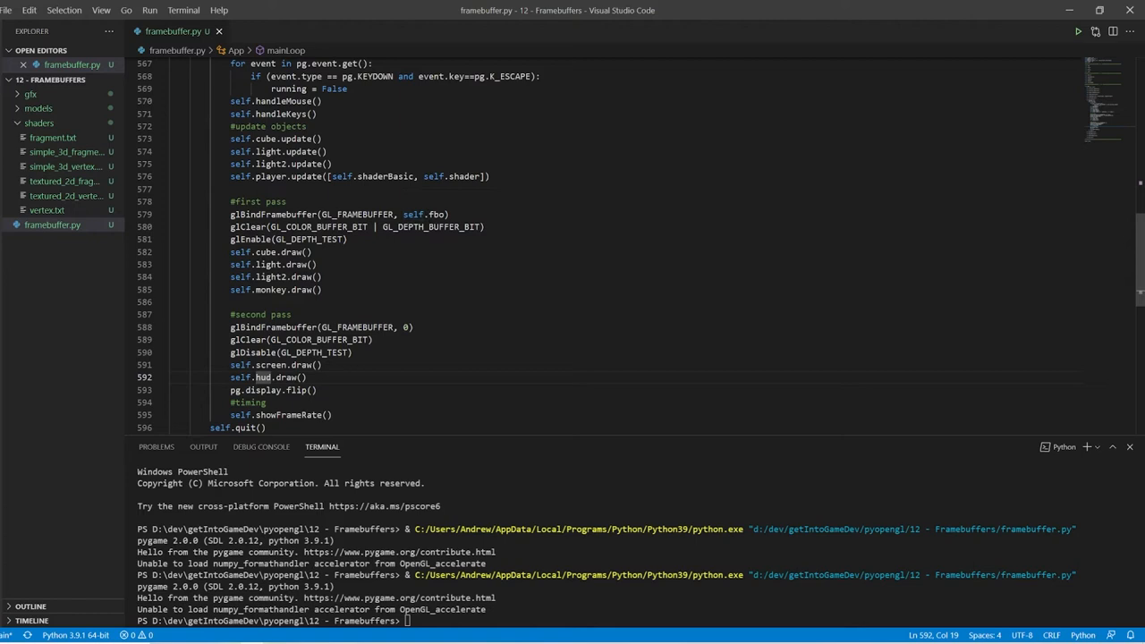
mouse_move(265, 364)
text(#)
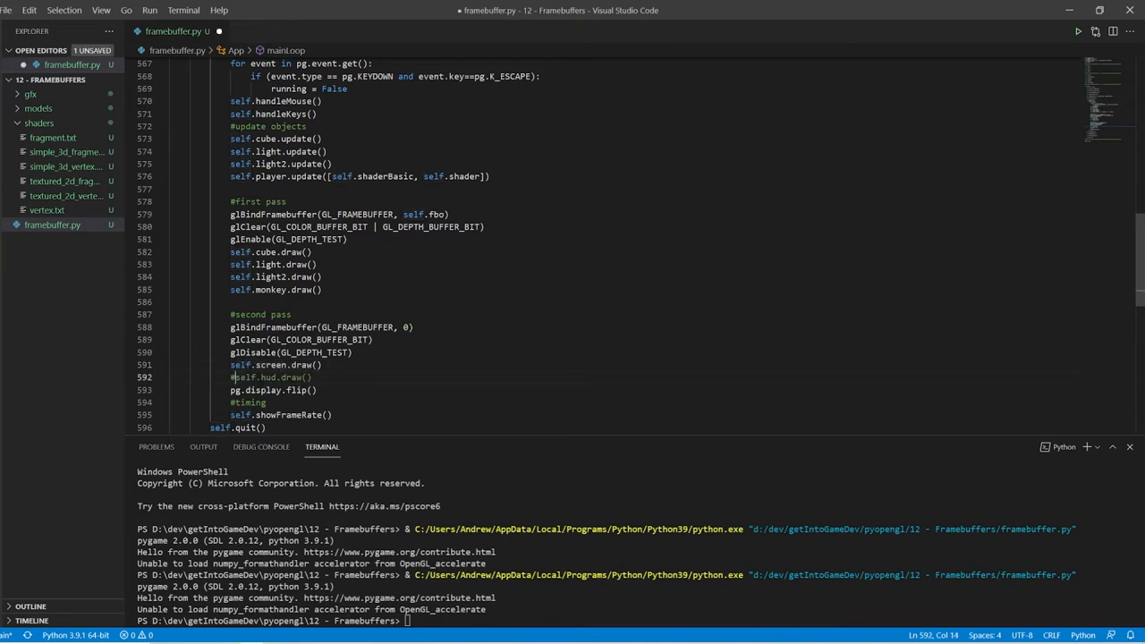
Step: Save framebuffer.py with the self.hud.draw() call commented out
key(ctrl+s)
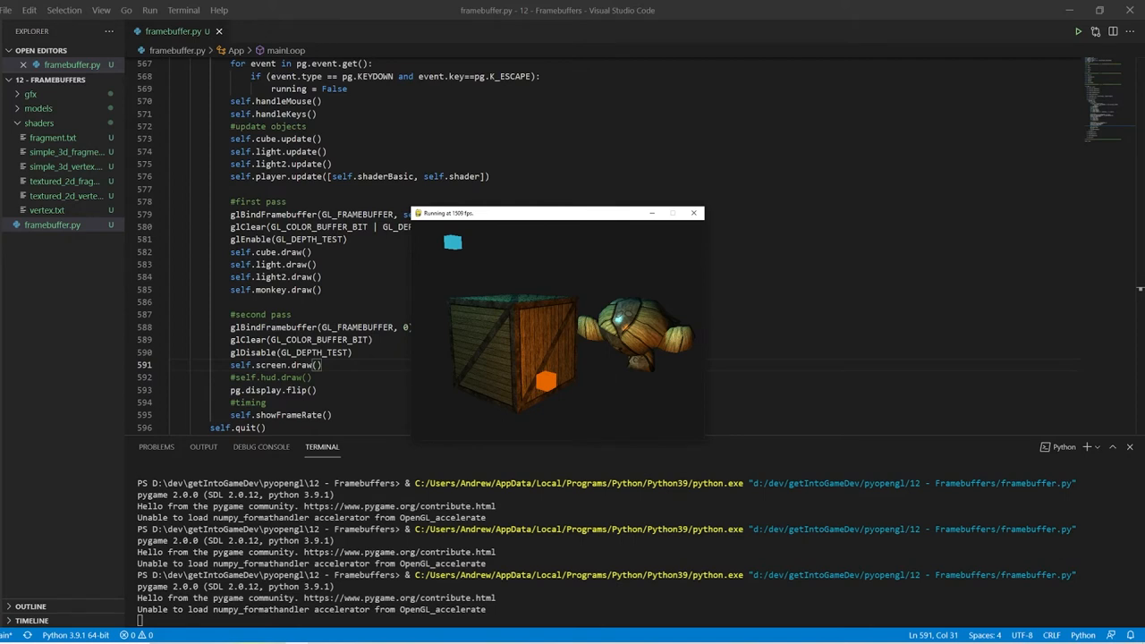
Step: Close the pygame scene window and scroll the editor to create_objects
click(694, 213)
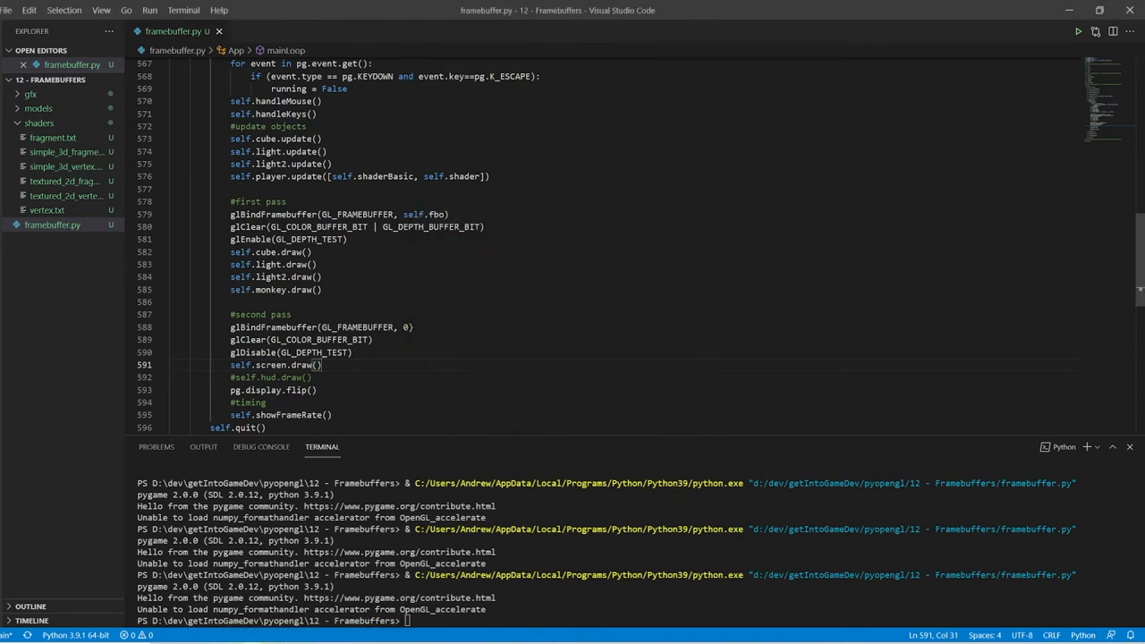
scroll(down, 3)
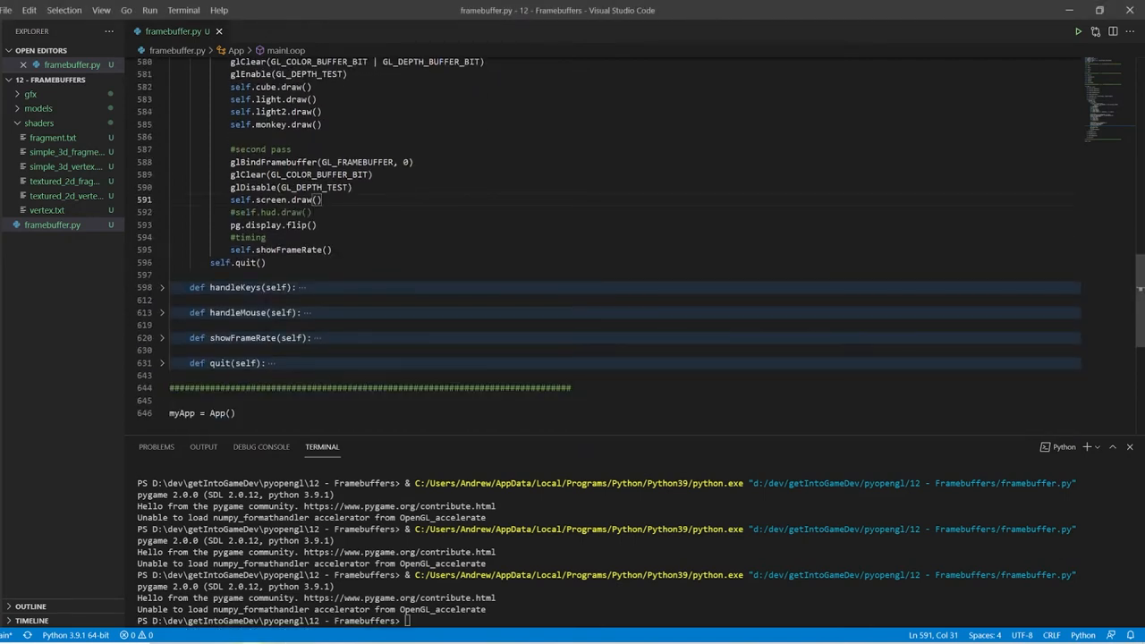
scroll(up, 3)
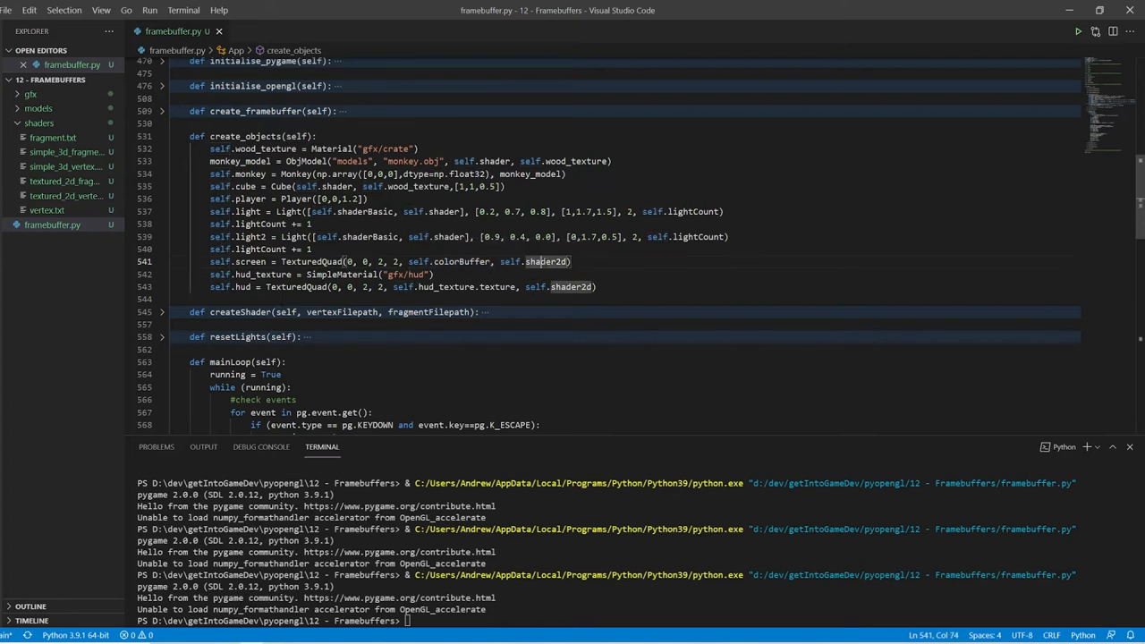
mouse_move(546, 261)
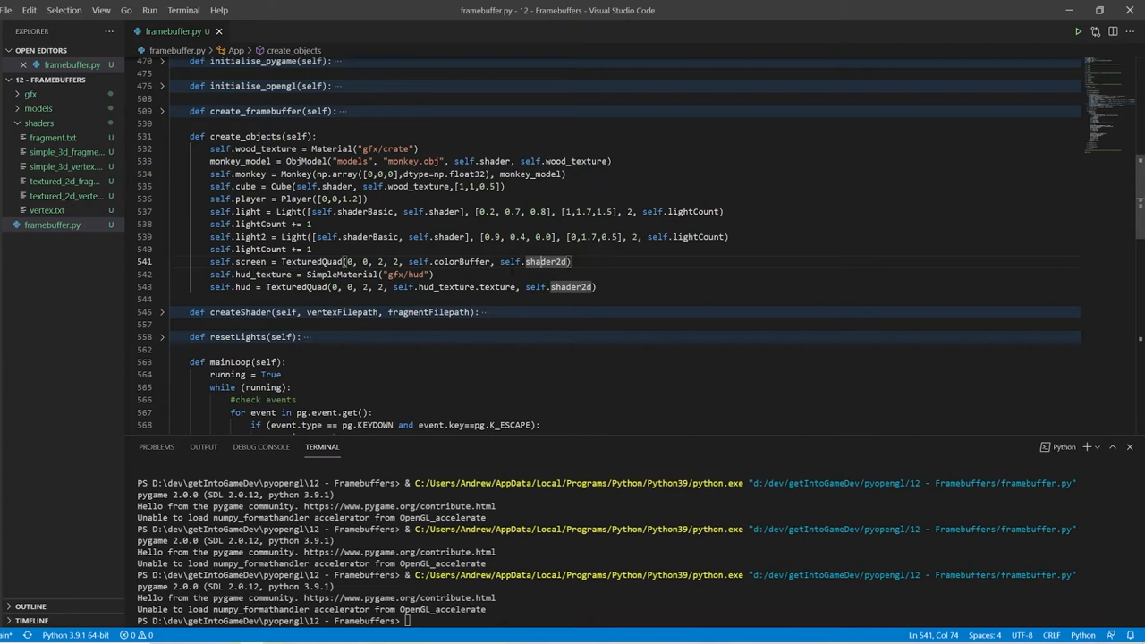
Step: Fold create_objects and expand the TexturedQuad class to review its code
click(162, 136)
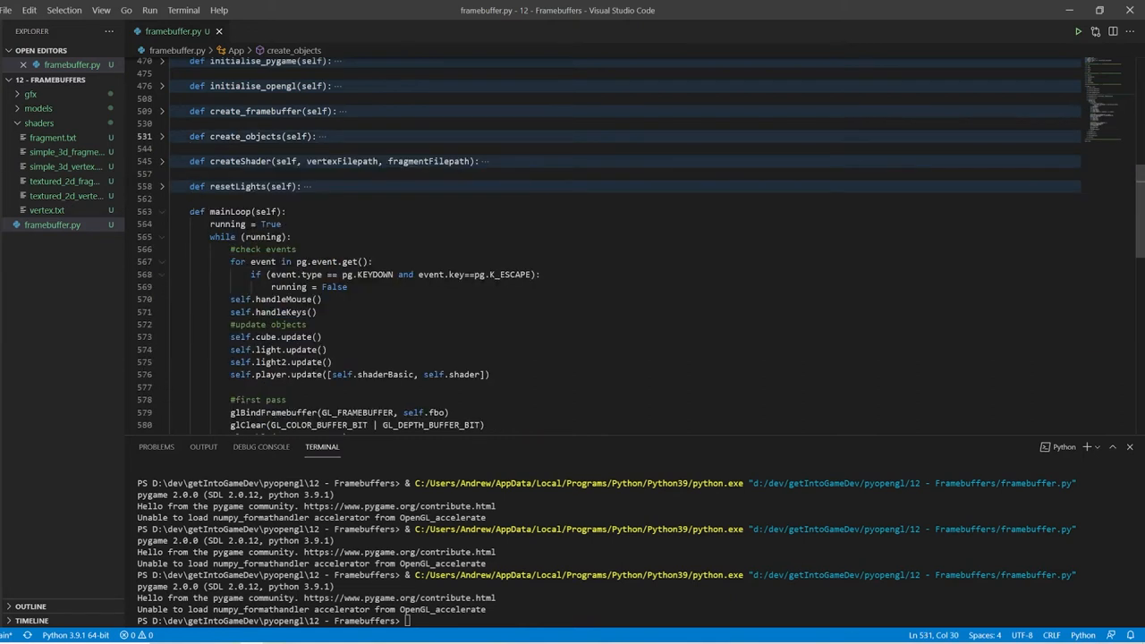
scroll(up, 3)
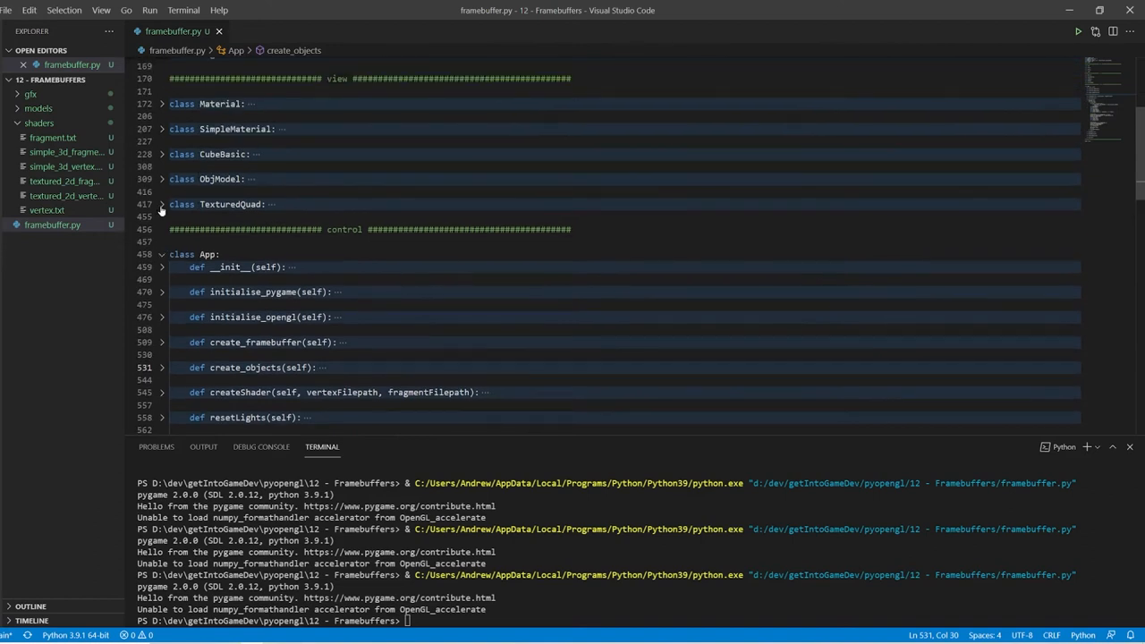
click(162, 204)
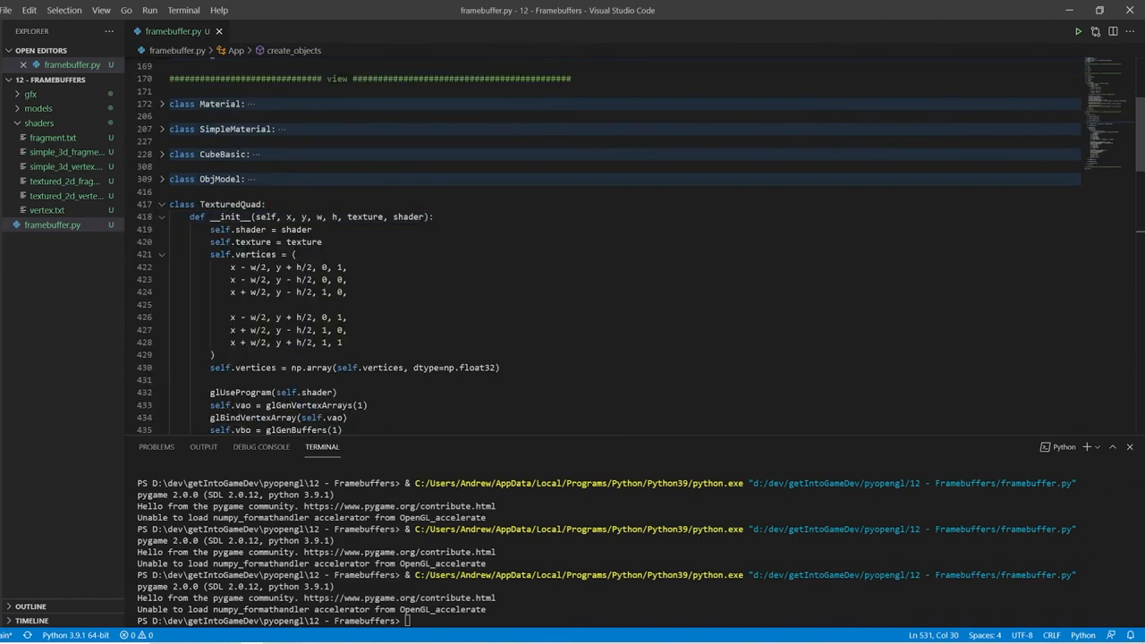
scroll(down, 3)
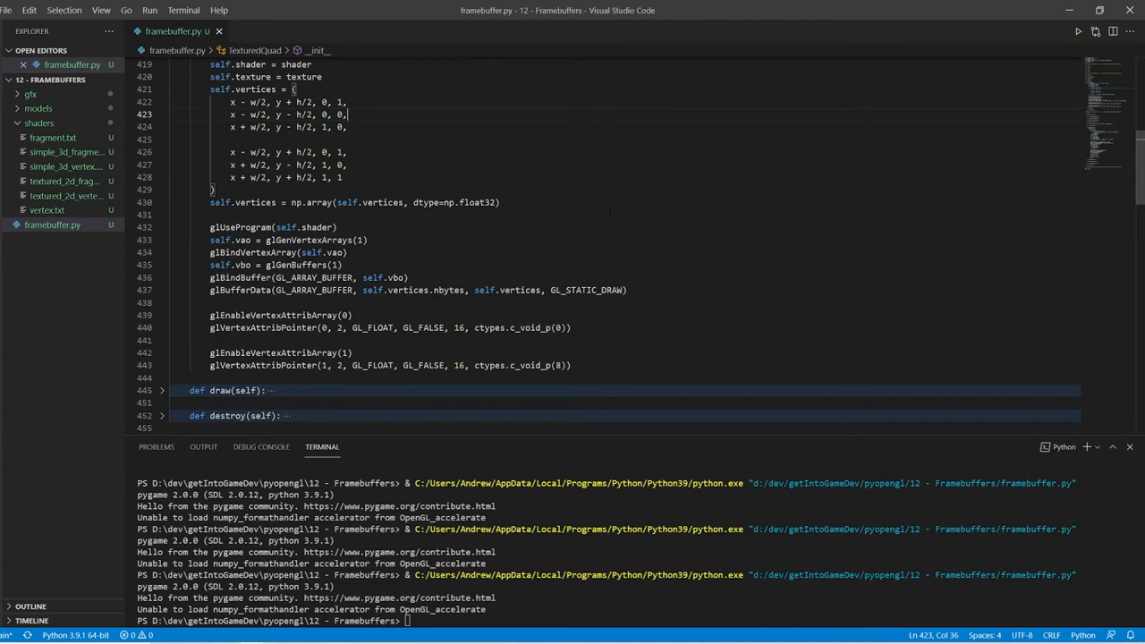
scroll(up, 3)
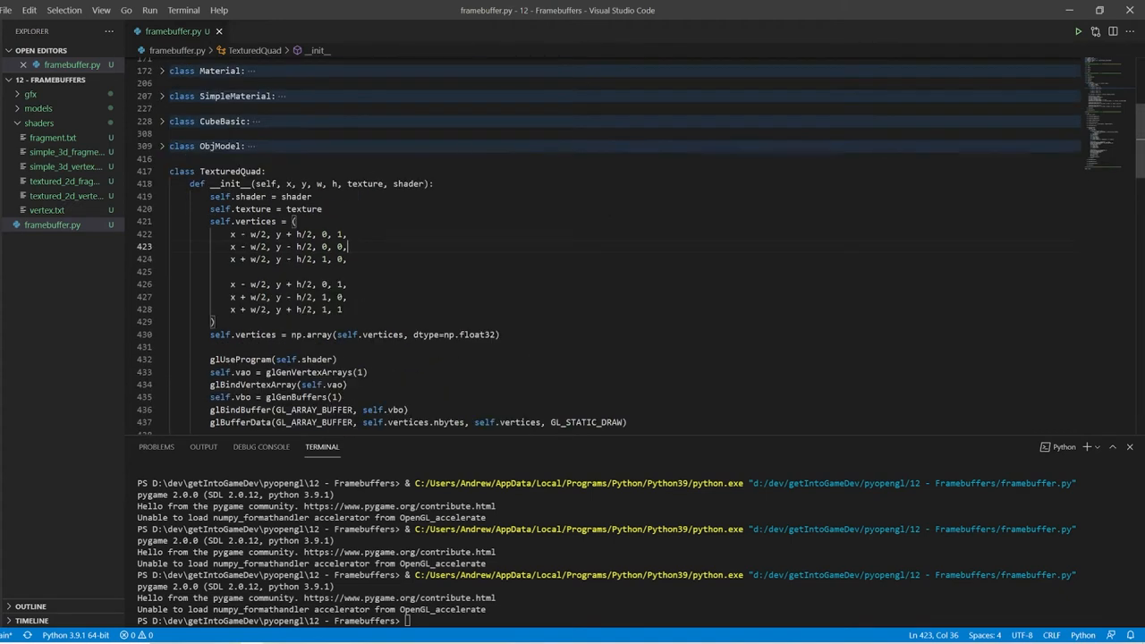
Step: Expand TexturedQuad's draw method, highlighting self.shader and self.texture, then fold it
click(162, 183)
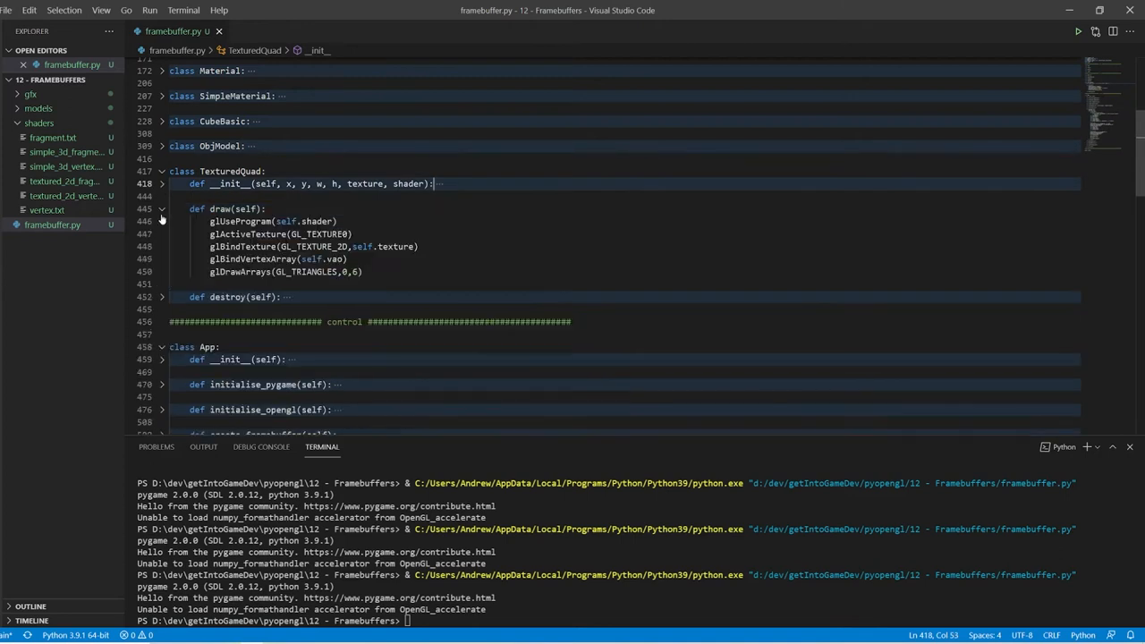
double_click(286, 221)
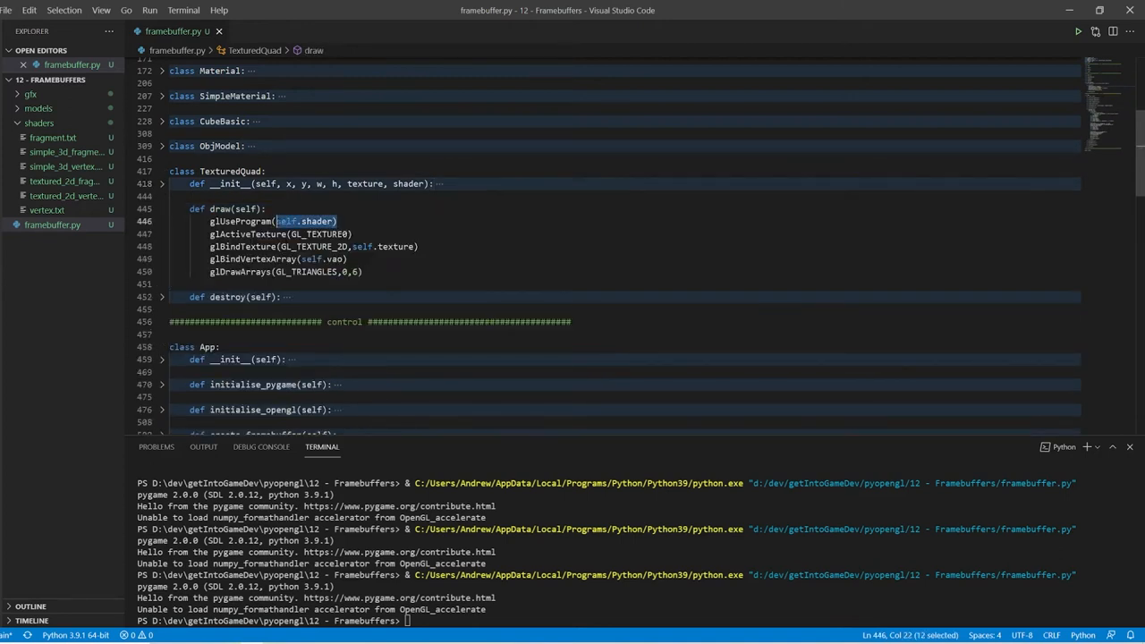
click(352, 234)
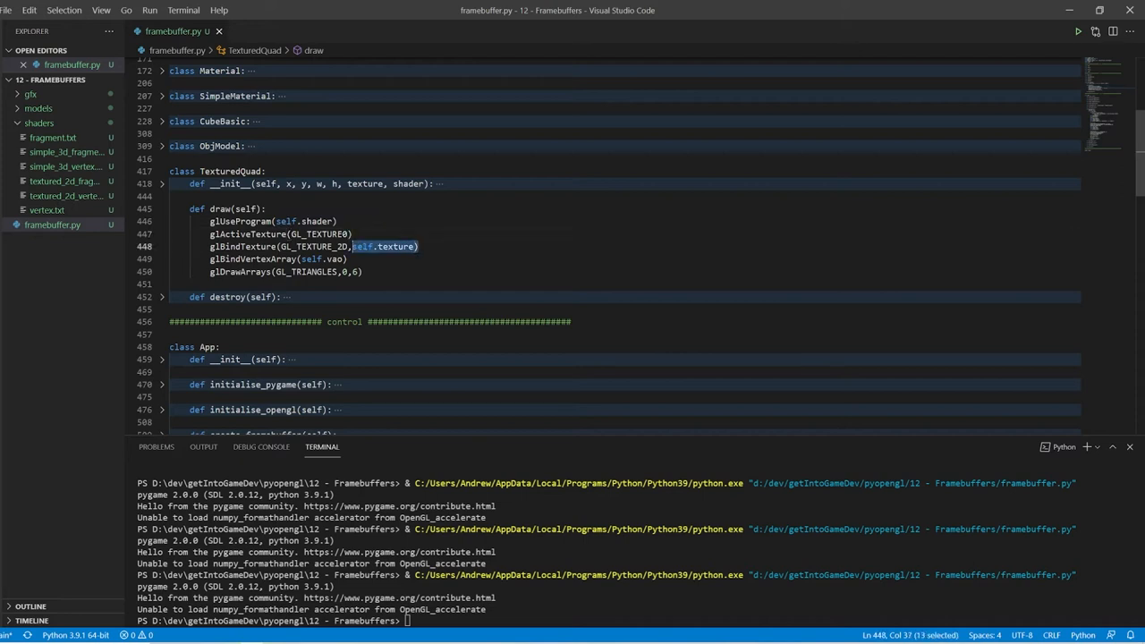
mouse_move(391, 246)
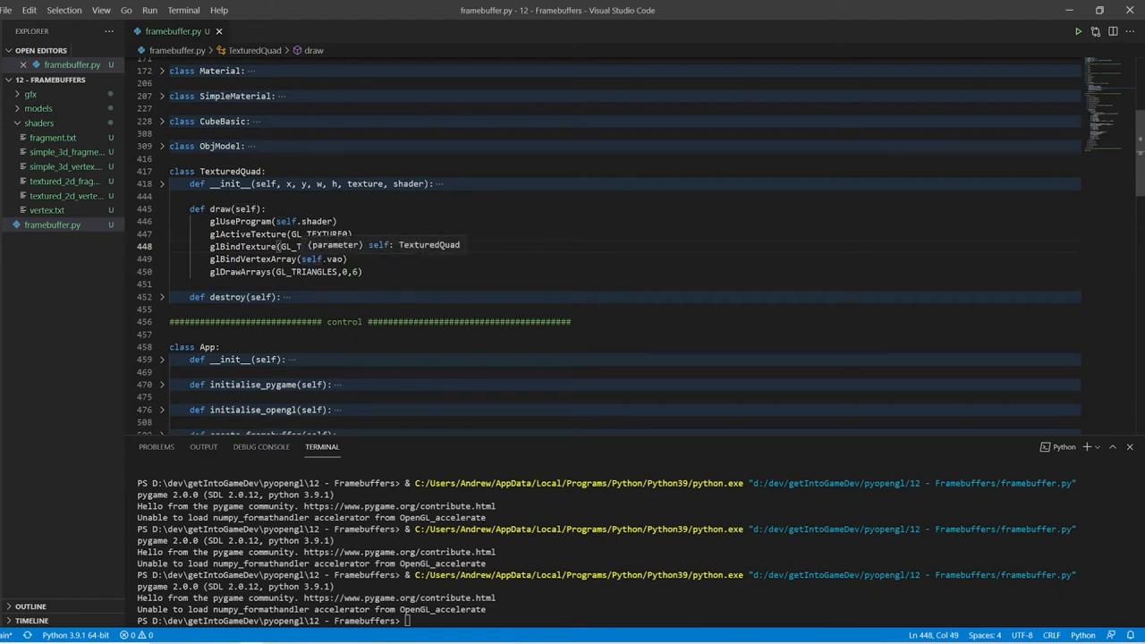
click(161, 209)
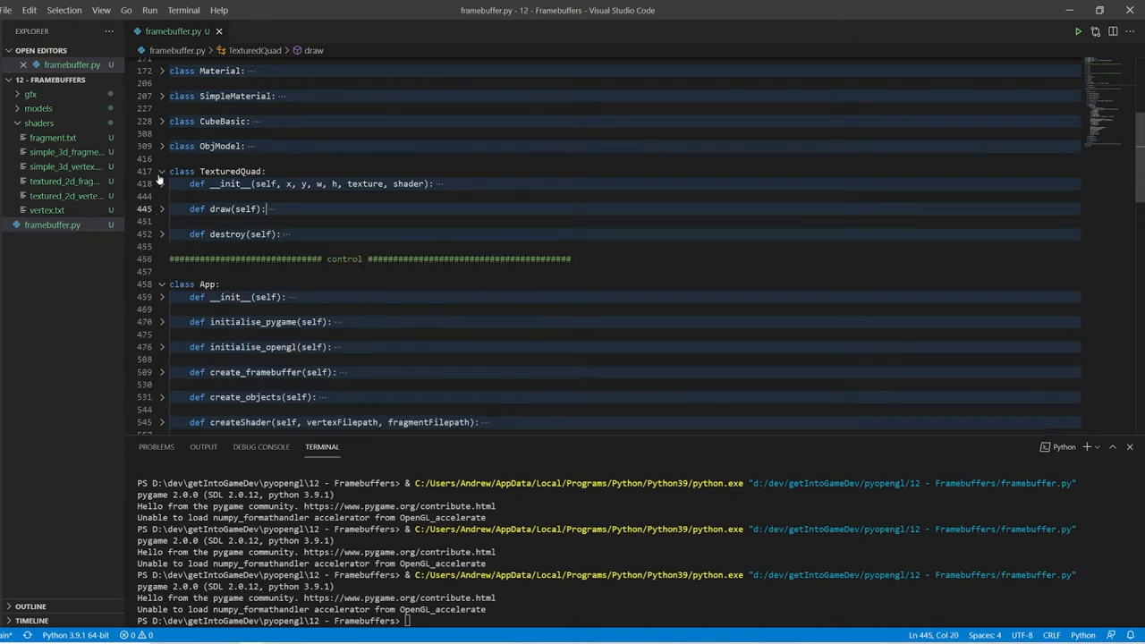
scroll(down, 3)
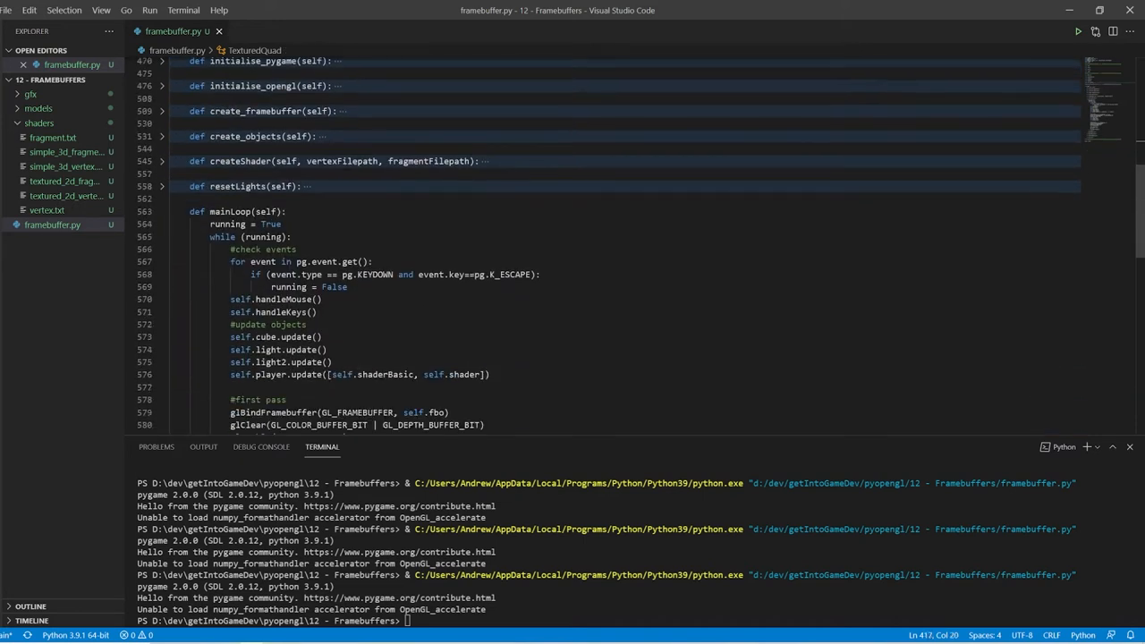
scroll(down, 3)
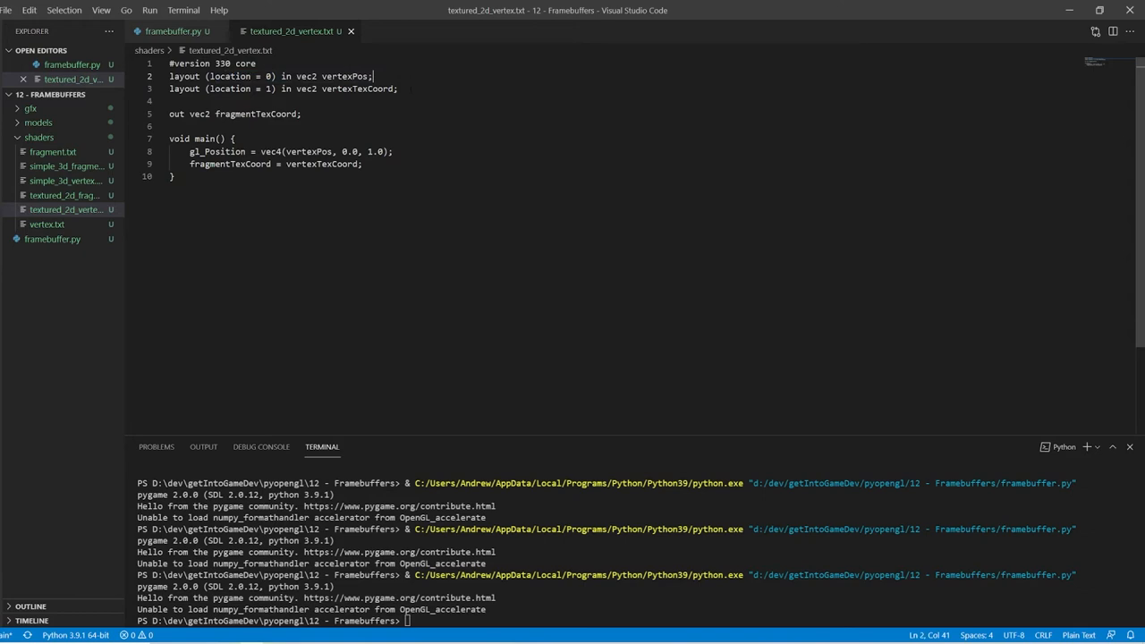
Step: Examine gl_Position and the fragmentTexCoord output, then open textured_2d_fragment.txt
click(398, 88)
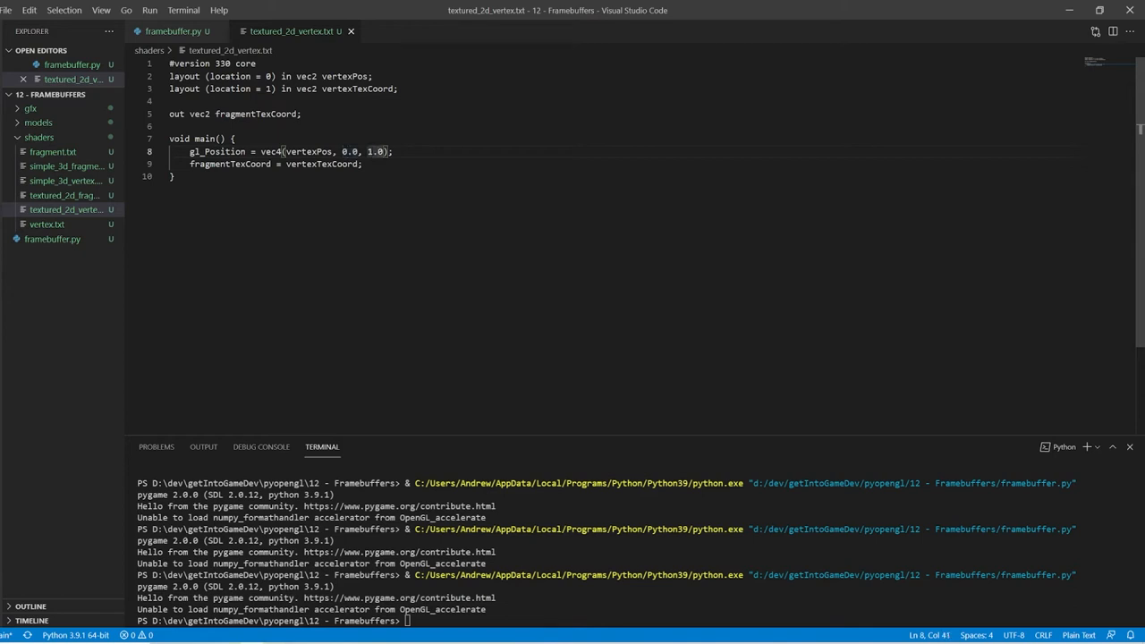
double_click(375, 151)
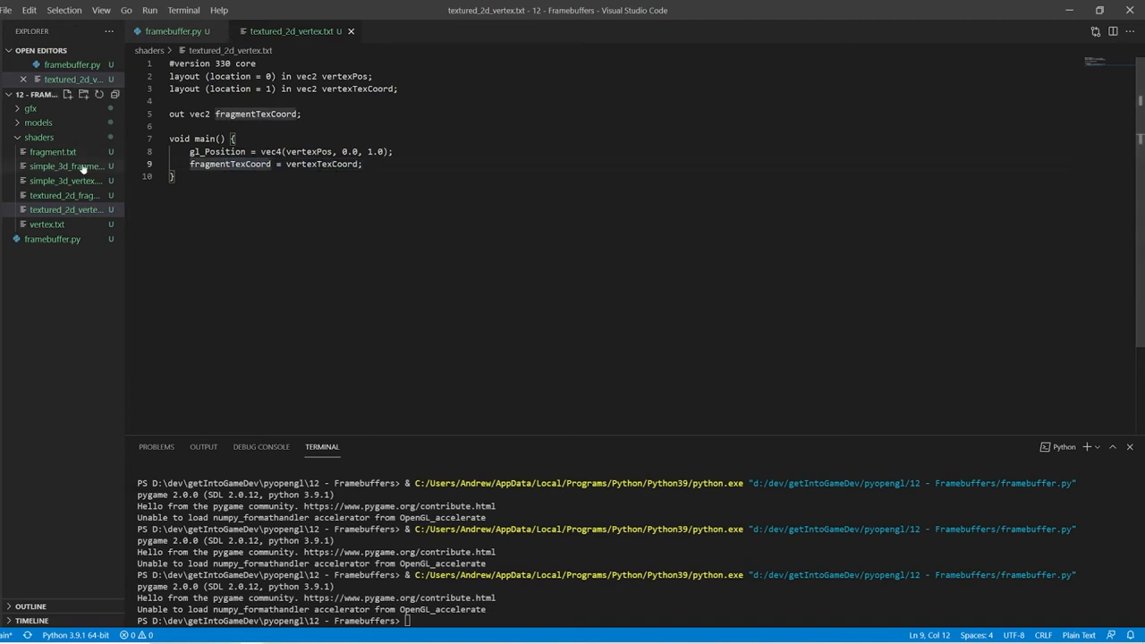
click(64, 209)
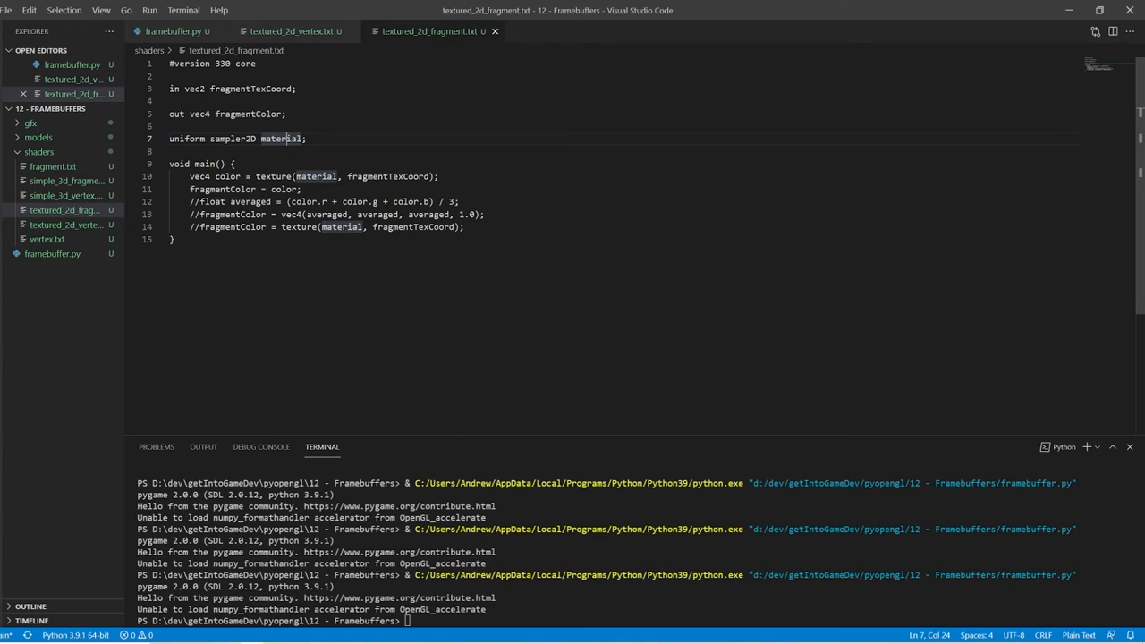
Step: Make the fragment shader output the averaged grayscale colour, then return to framebuffer.py
click(272, 176)
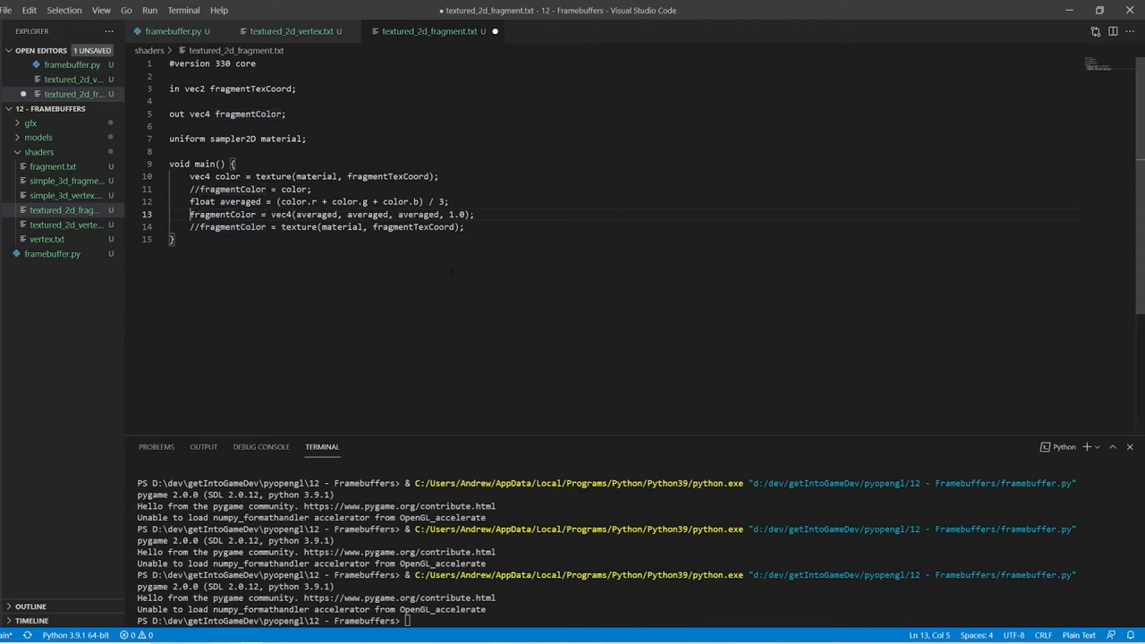
click(177, 30)
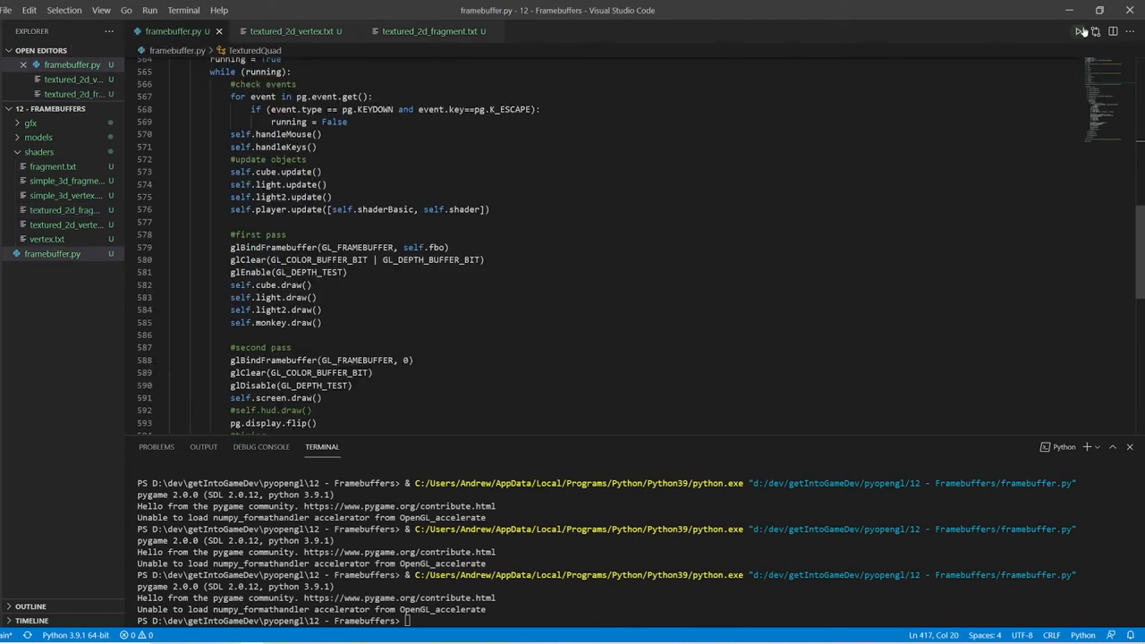
Step: Run framebuffer.py to test the grayscale effect, then return to the fragment shader
click(1078, 32)
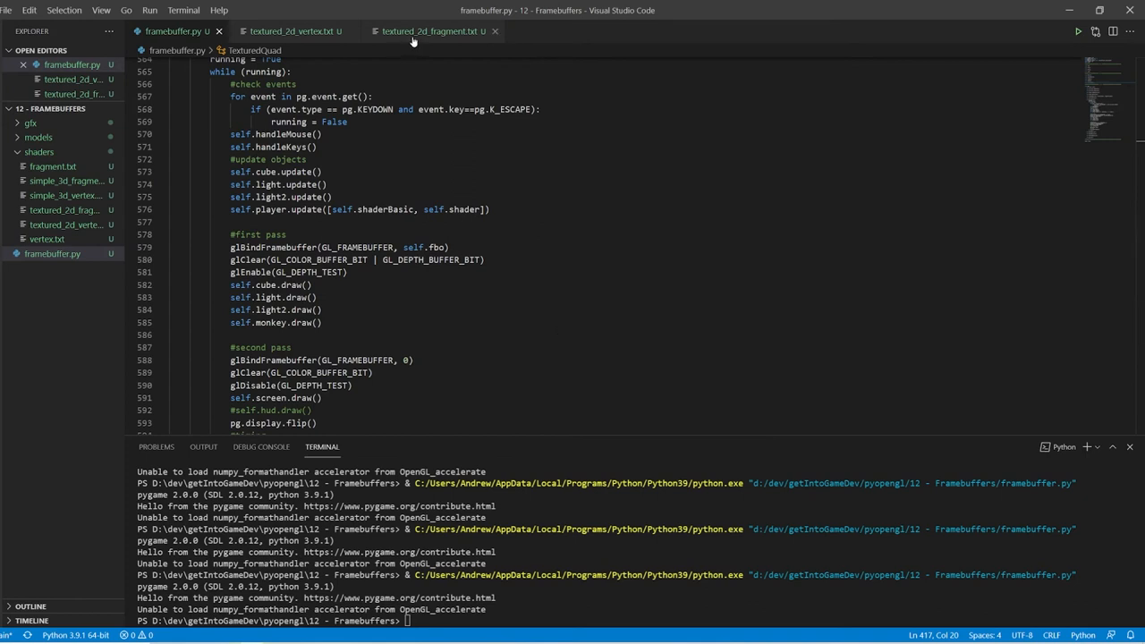
click(429, 31)
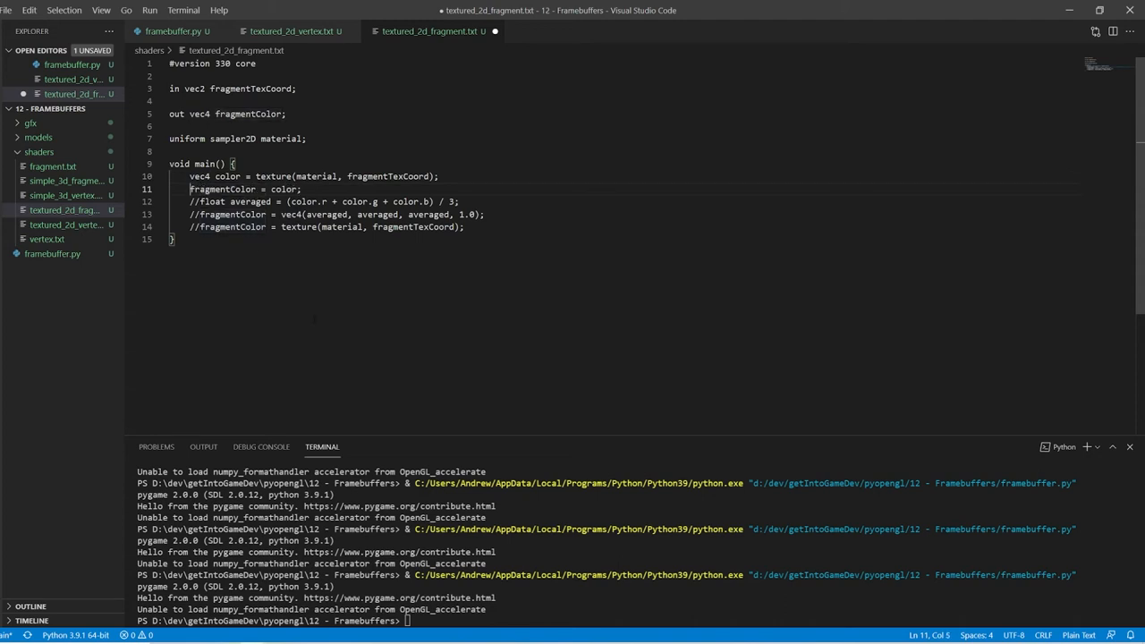
Step: Show framebuffer.py's mainLoop again, scrolled down to its second render pass
click(170, 31)
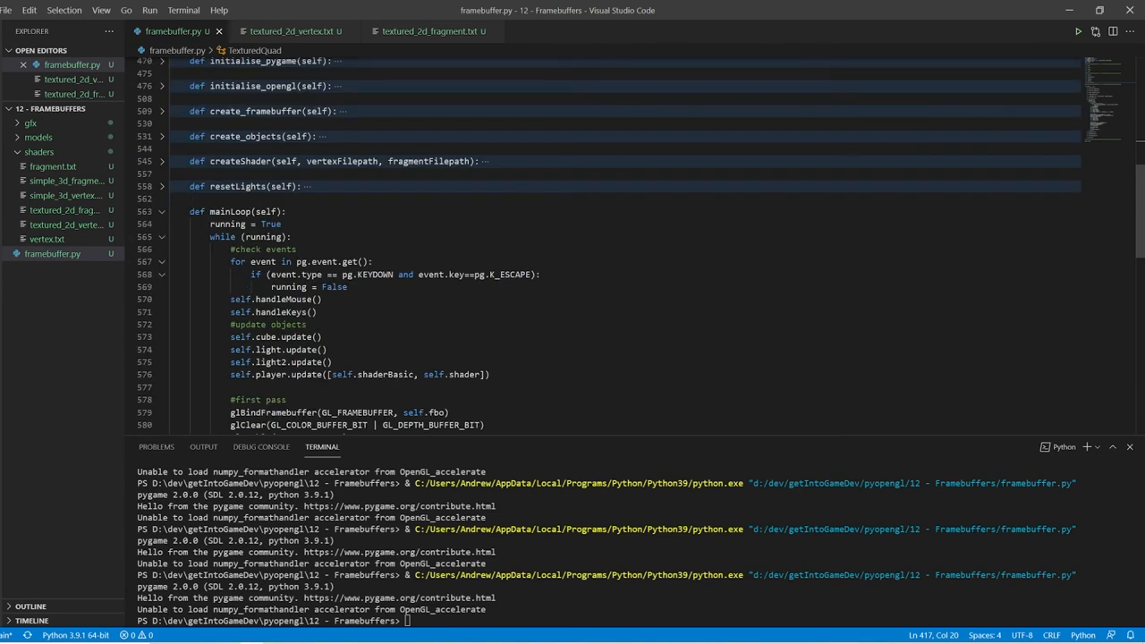
mouse_move(512, 275)
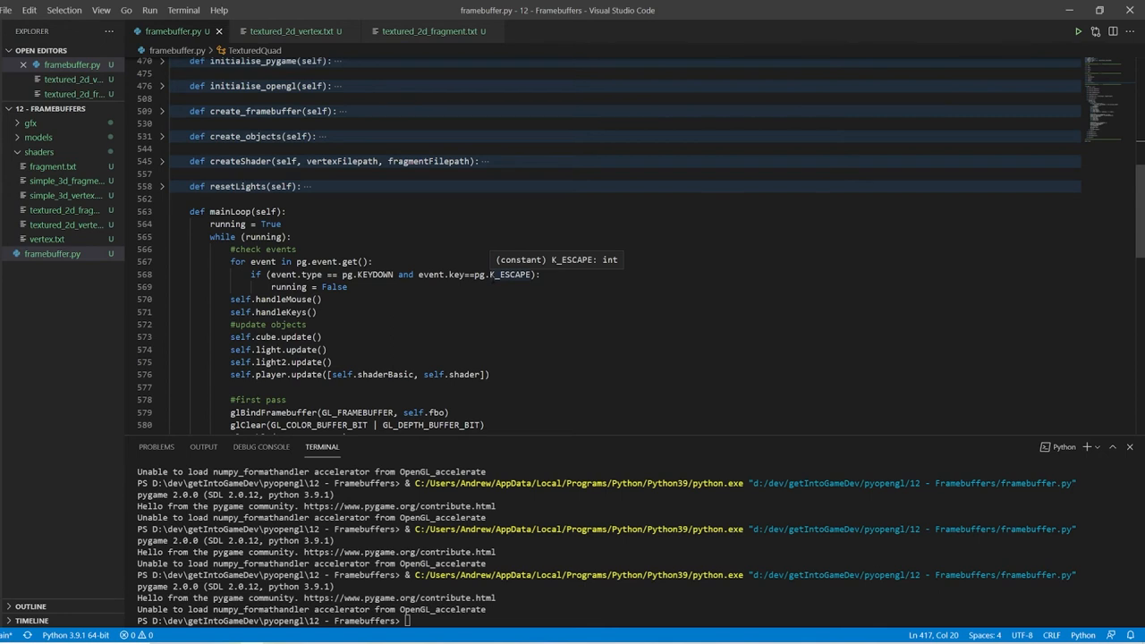
mouse_move(422, 468)
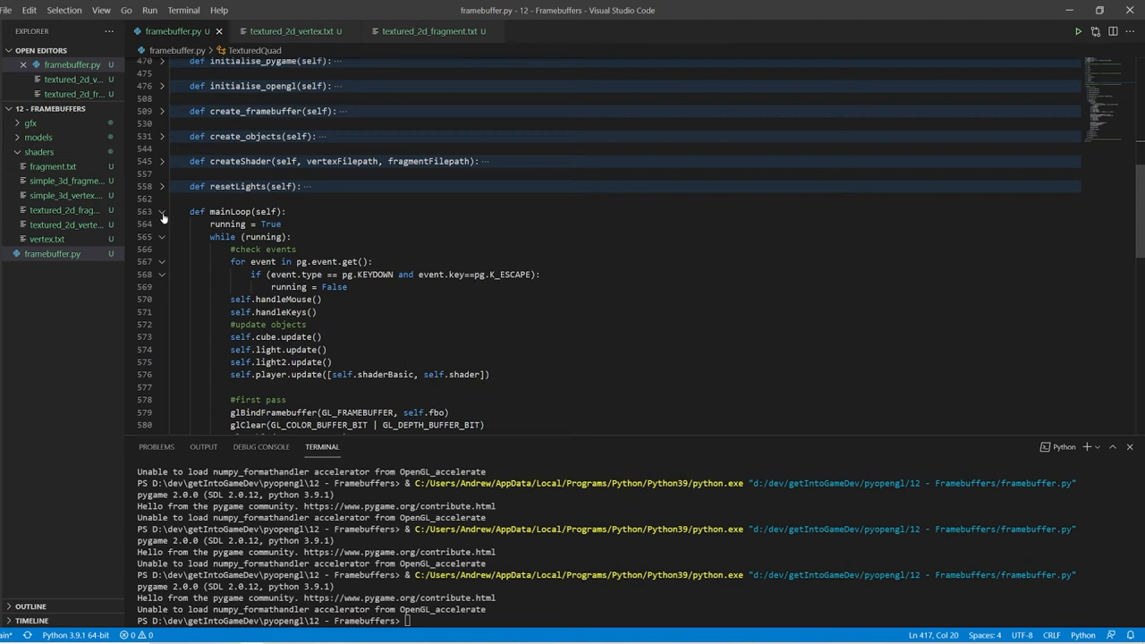
click(162, 211)
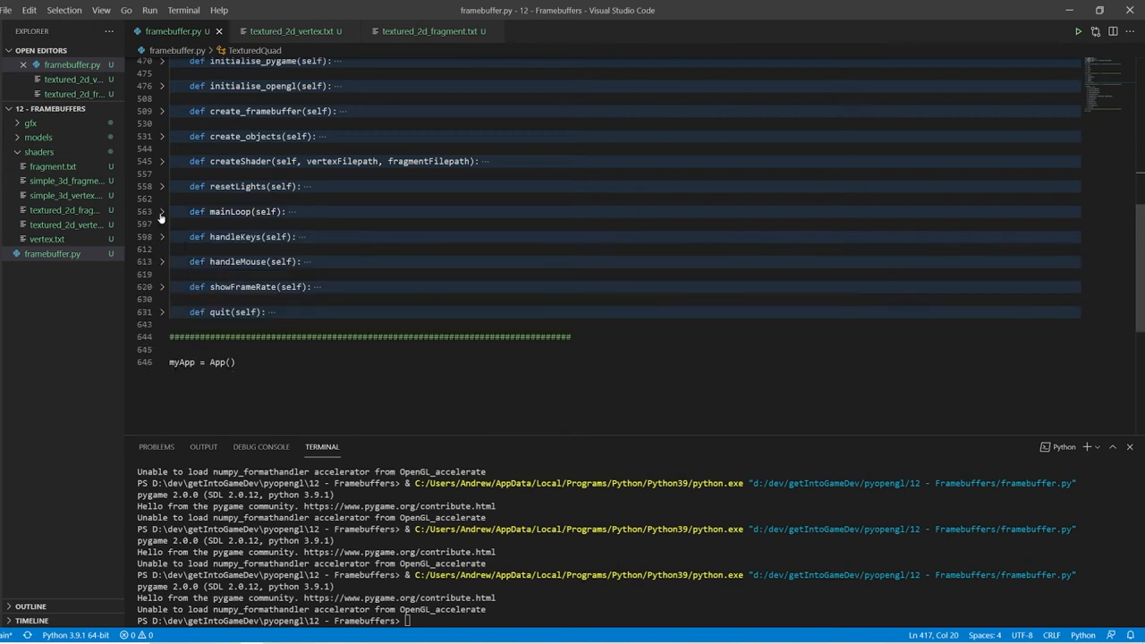
click(161, 211)
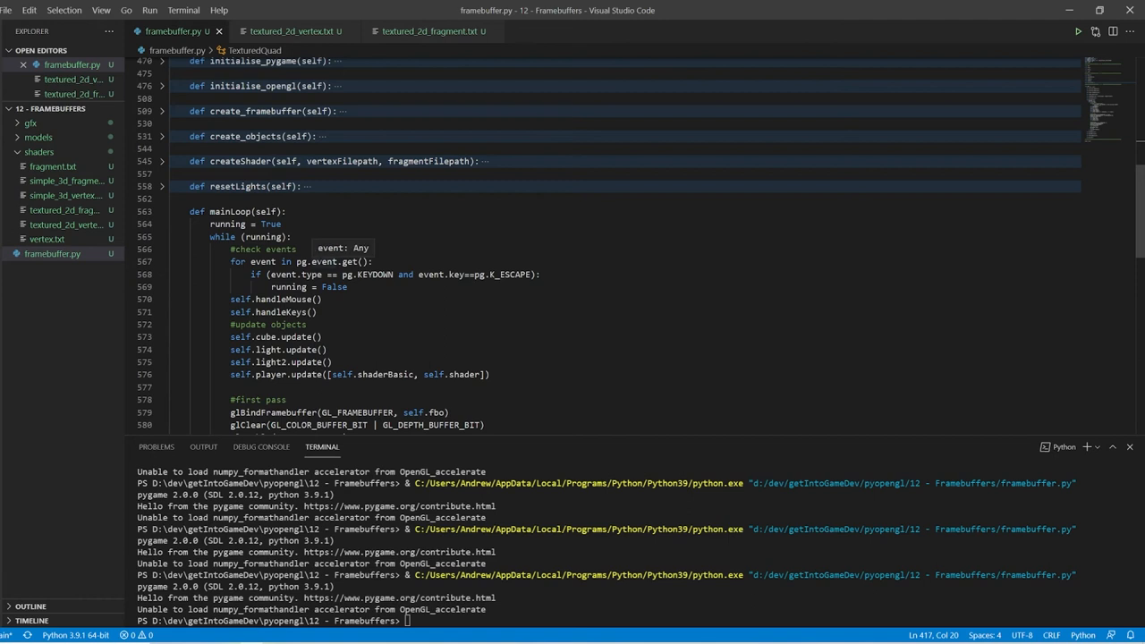
mouse_move(434, 334)
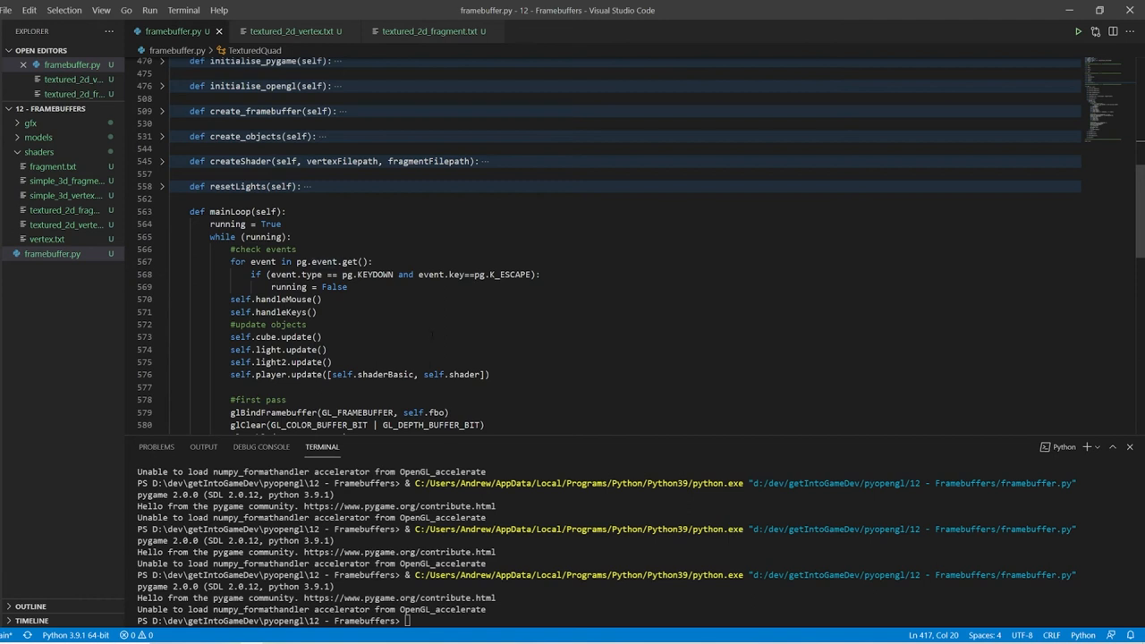
scroll(down, 3)
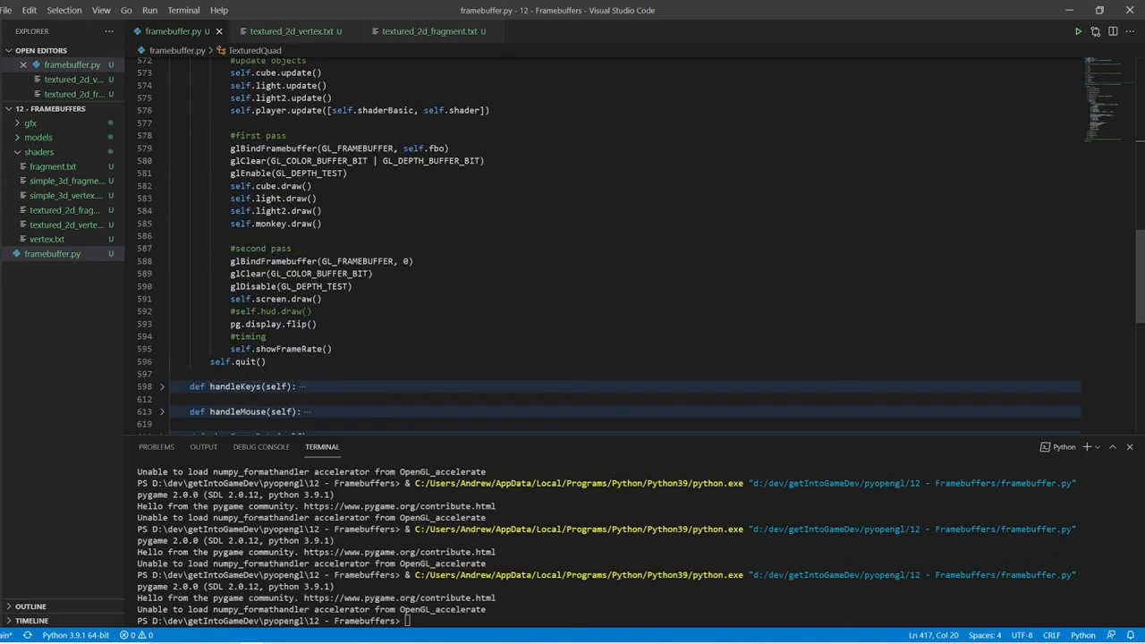
Step: Uncomment self.hud.draw() on line 592, view the HUD frame, and close the app
click(231, 310)
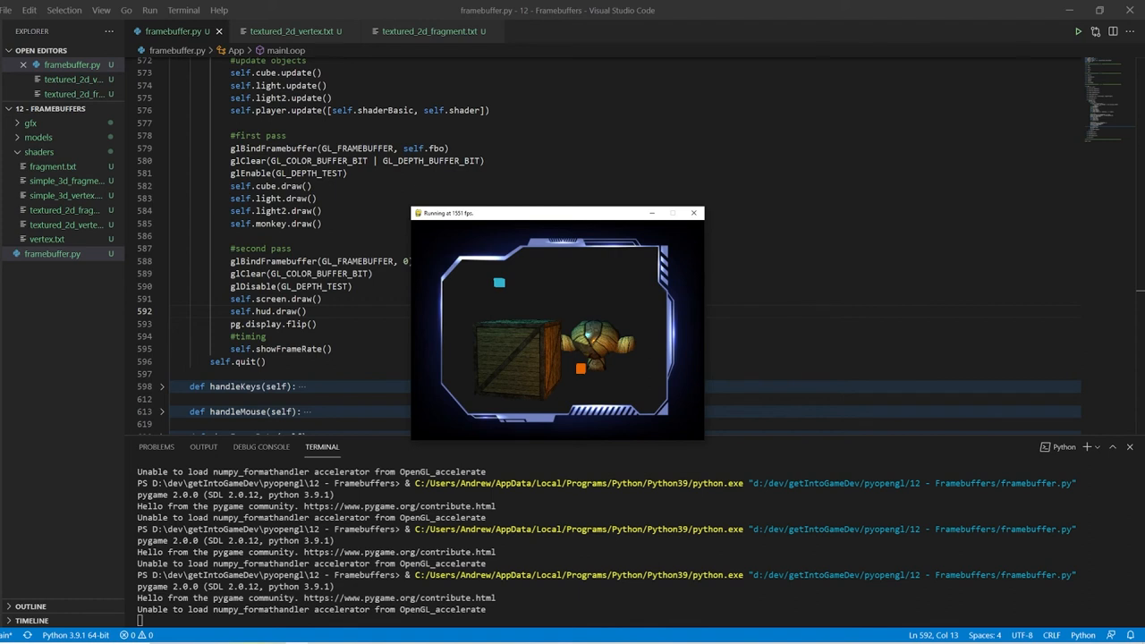
click(693, 213)
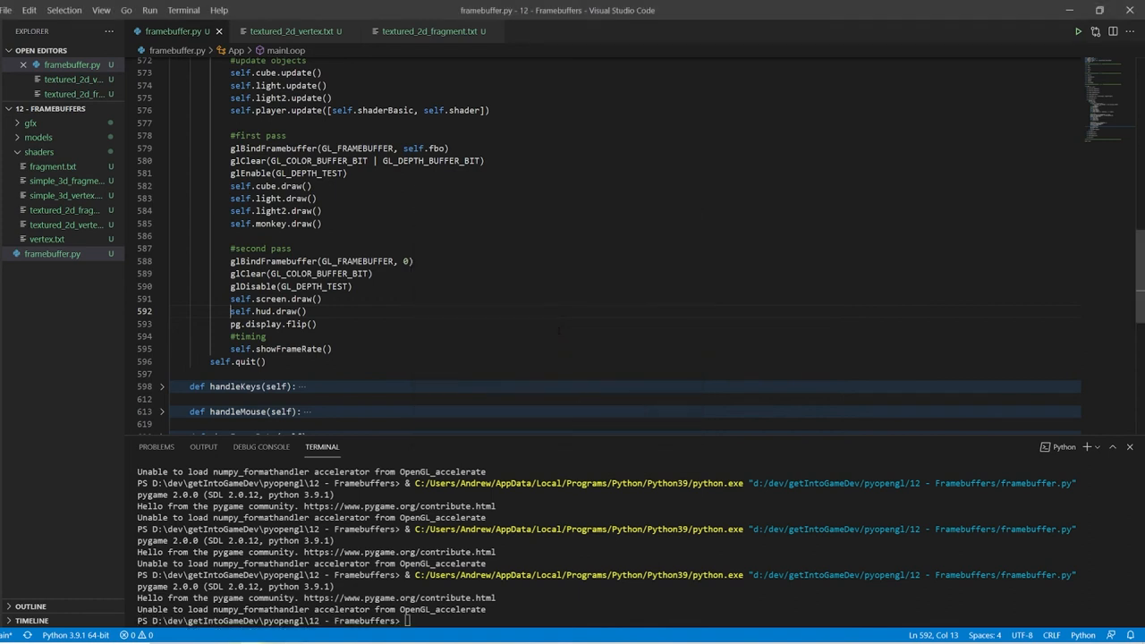
scroll(up, 3)
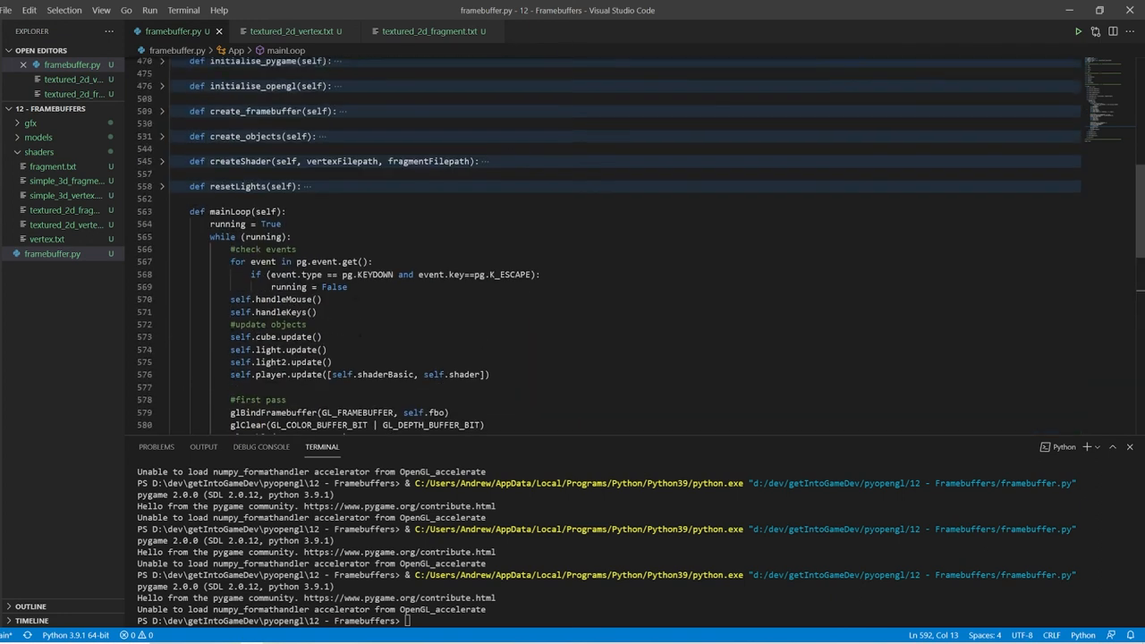
Step: Fold the App class and expand SimpleMaterial along with its __init__ constructor
click(162, 211)
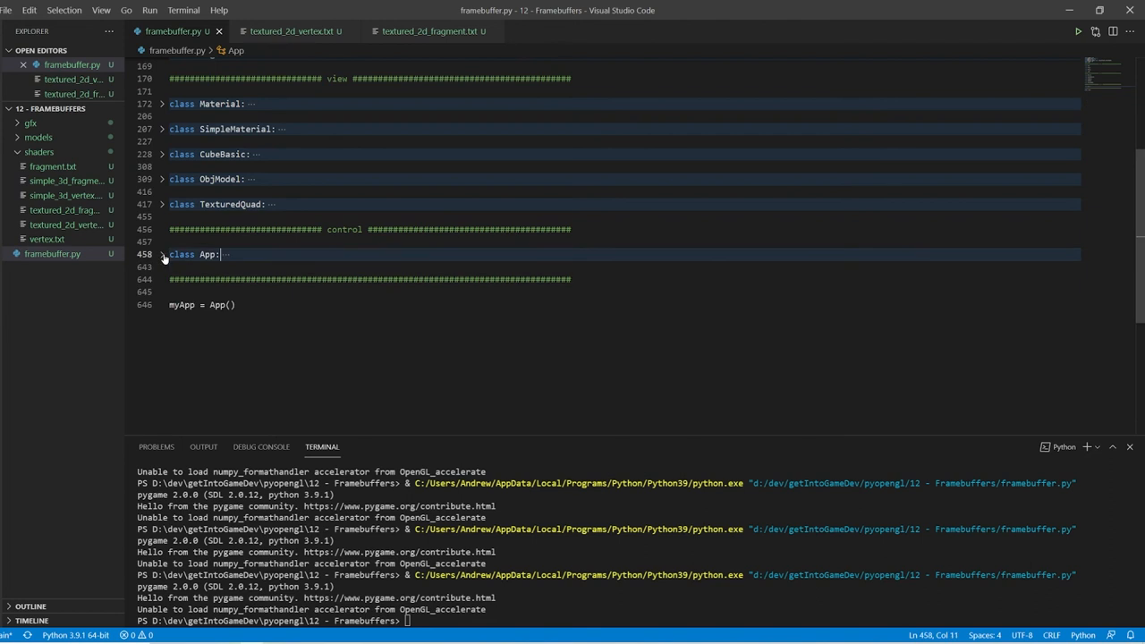
scroll(up, 3)
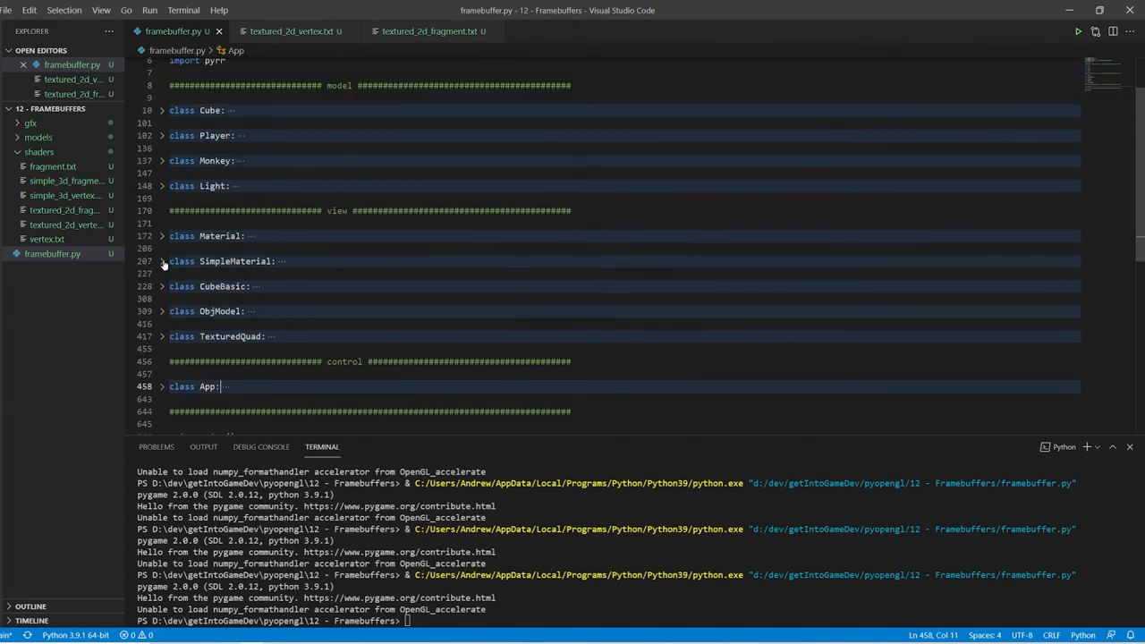
click(162, 261)
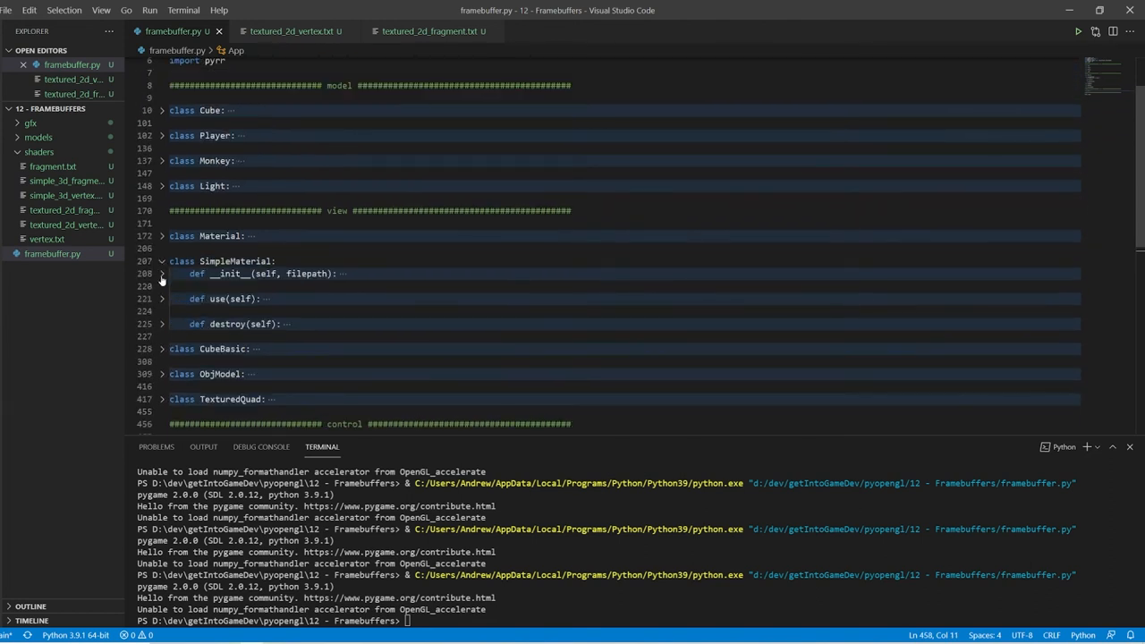
click(162, 273)
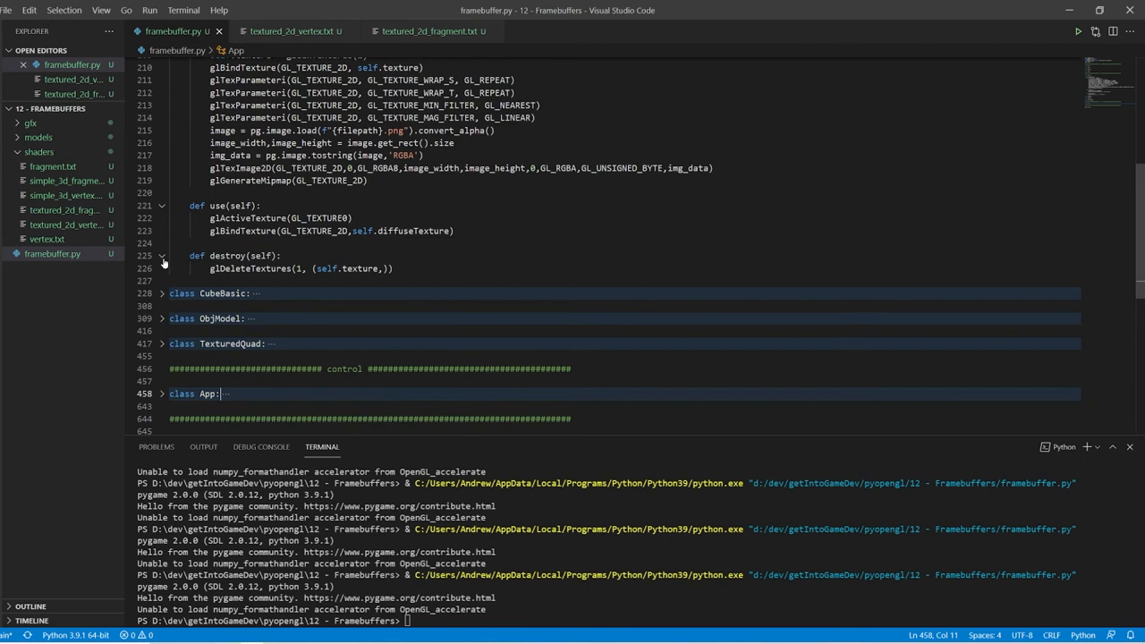
Step: Inspect the texture image loading line in __init__, then fold the constructor back
scroll(up, 3)
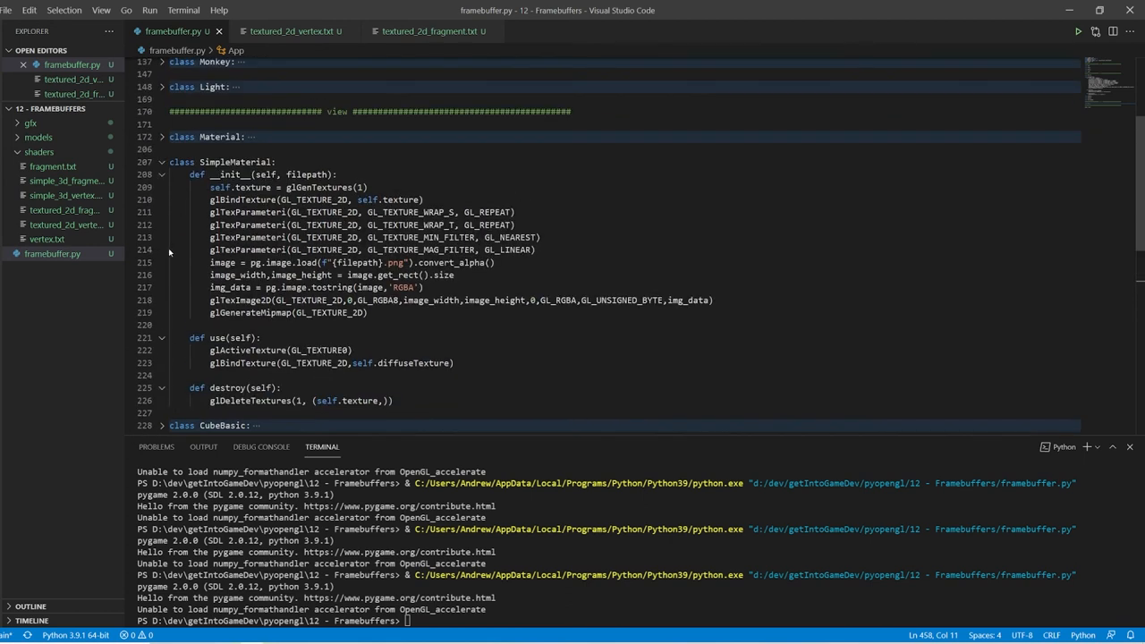
click(399, 262)
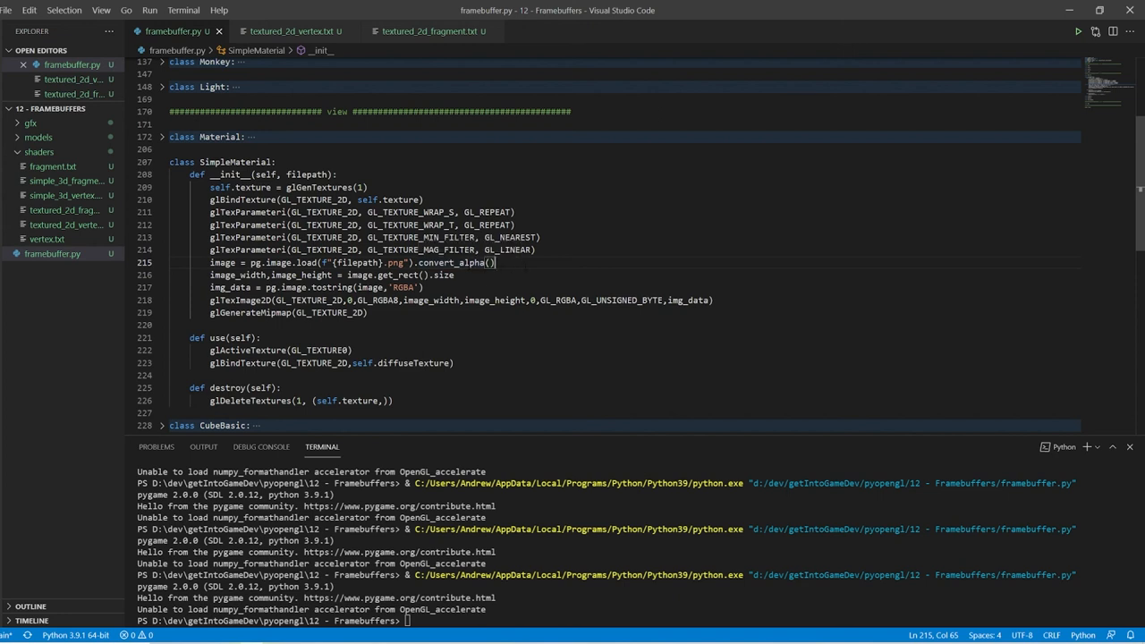
scroll(down, 3)
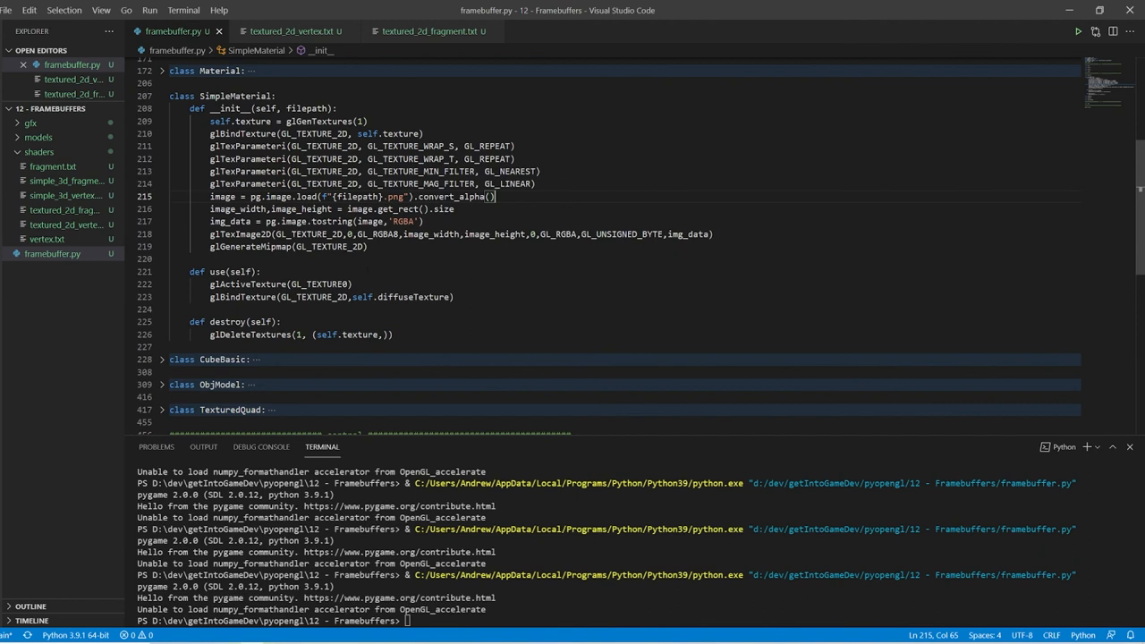
click(162, 108)
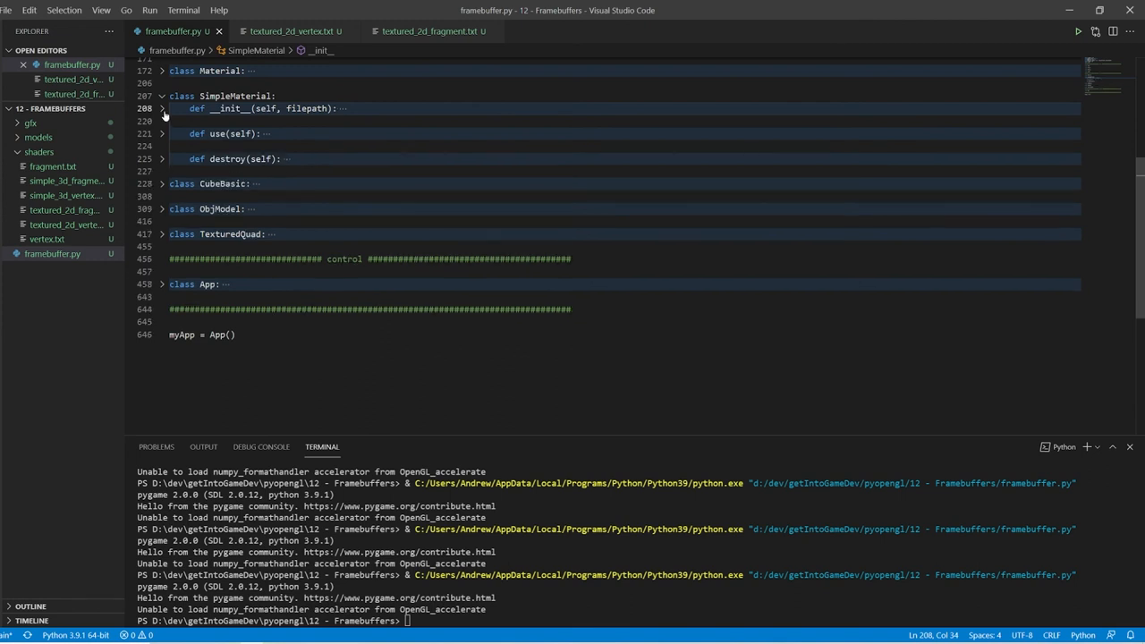
Step: Collapse SimpleMaterial and expand App's create_objects method, where the HUD texture and quad are built
click(162, 95)
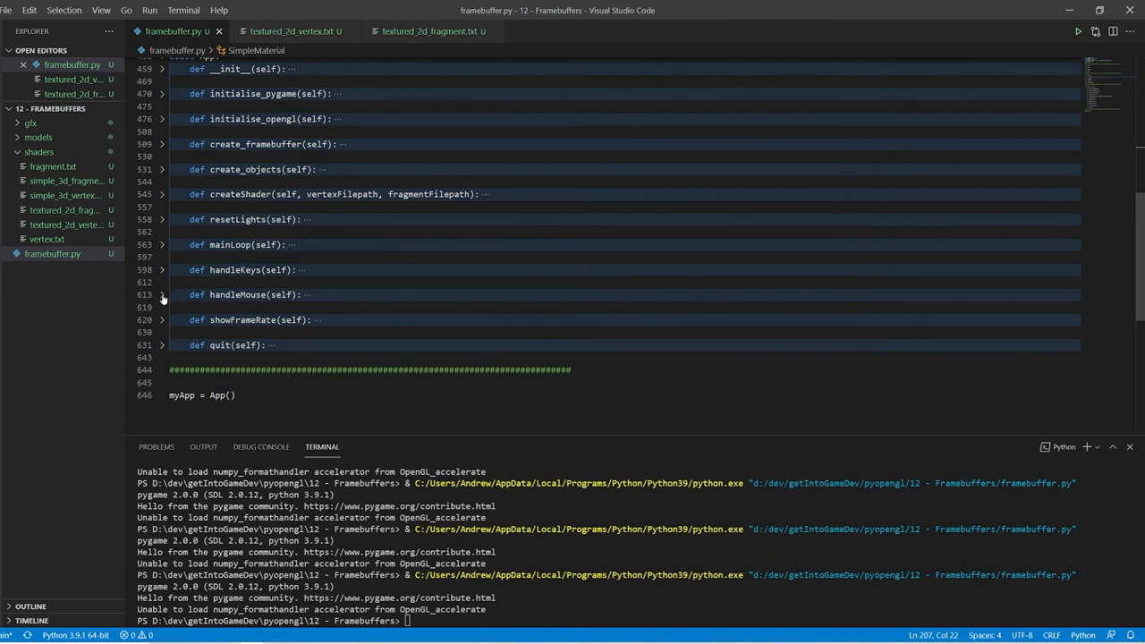
mouse_move(162, 169)
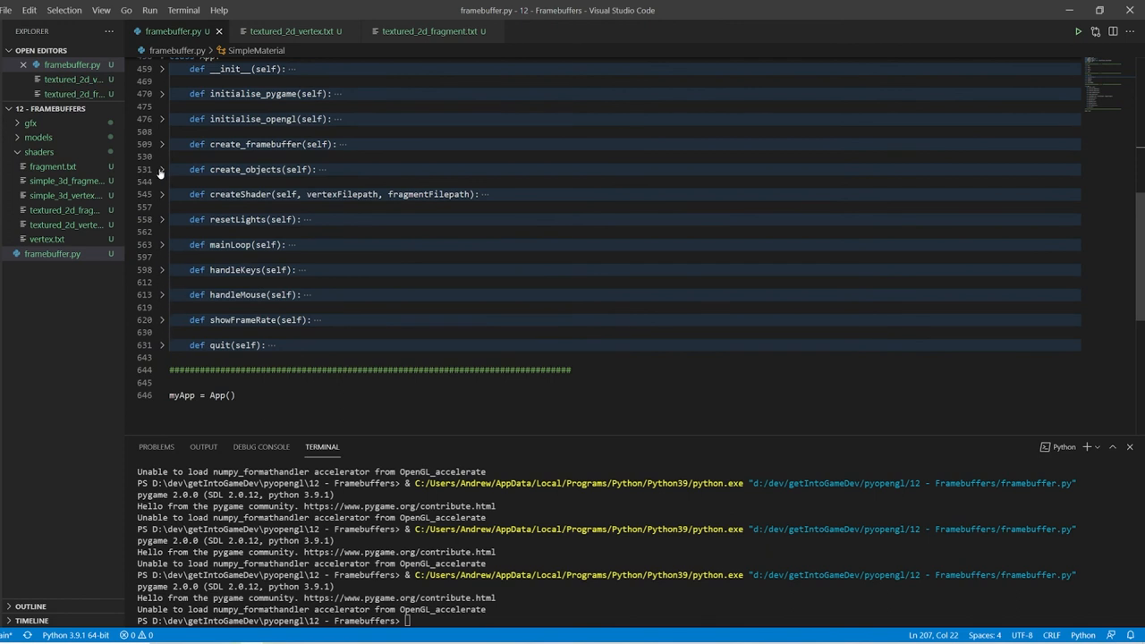
click(162, 169)
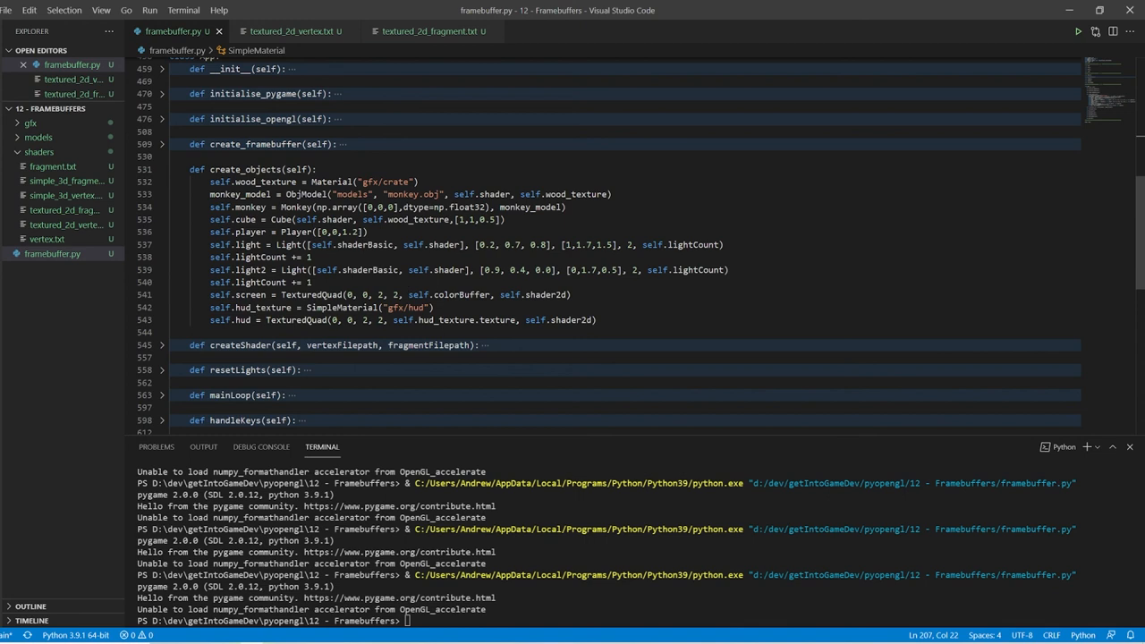